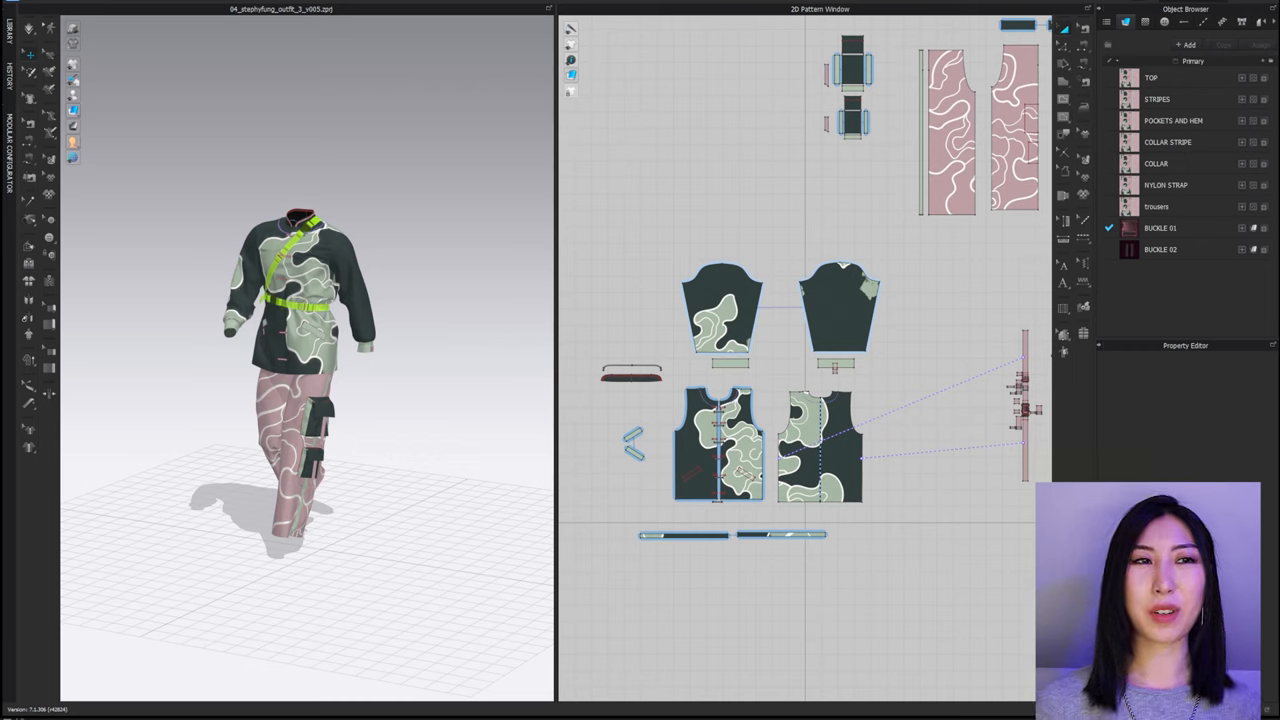
{"action": "mouse_move", "coordinate": [258, 428]}
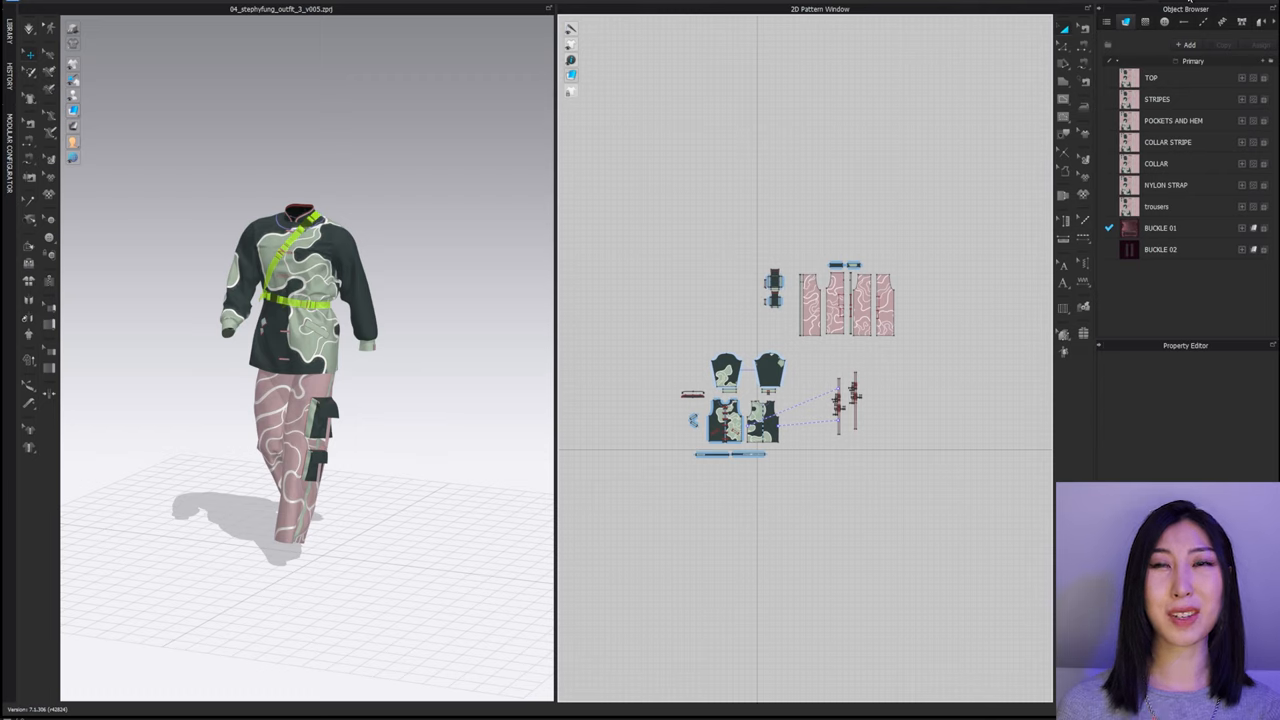
Bring up the workspace mode list from the top-right mode switcher
{"action": "left_click", "coordinate": [1200, 20]}
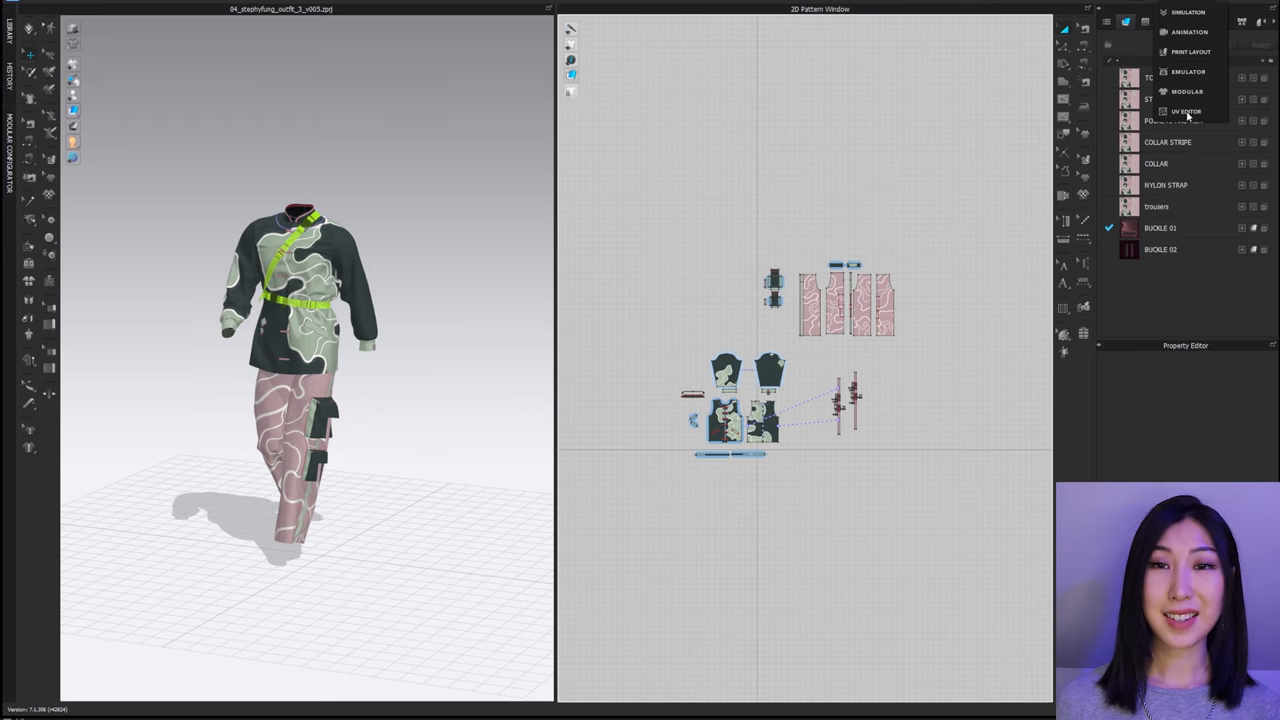
Switch to UV Editor mode and deselect the trousers to view the whole UV tile
{"action": "left_click", "coordinate": [1184, 112]}
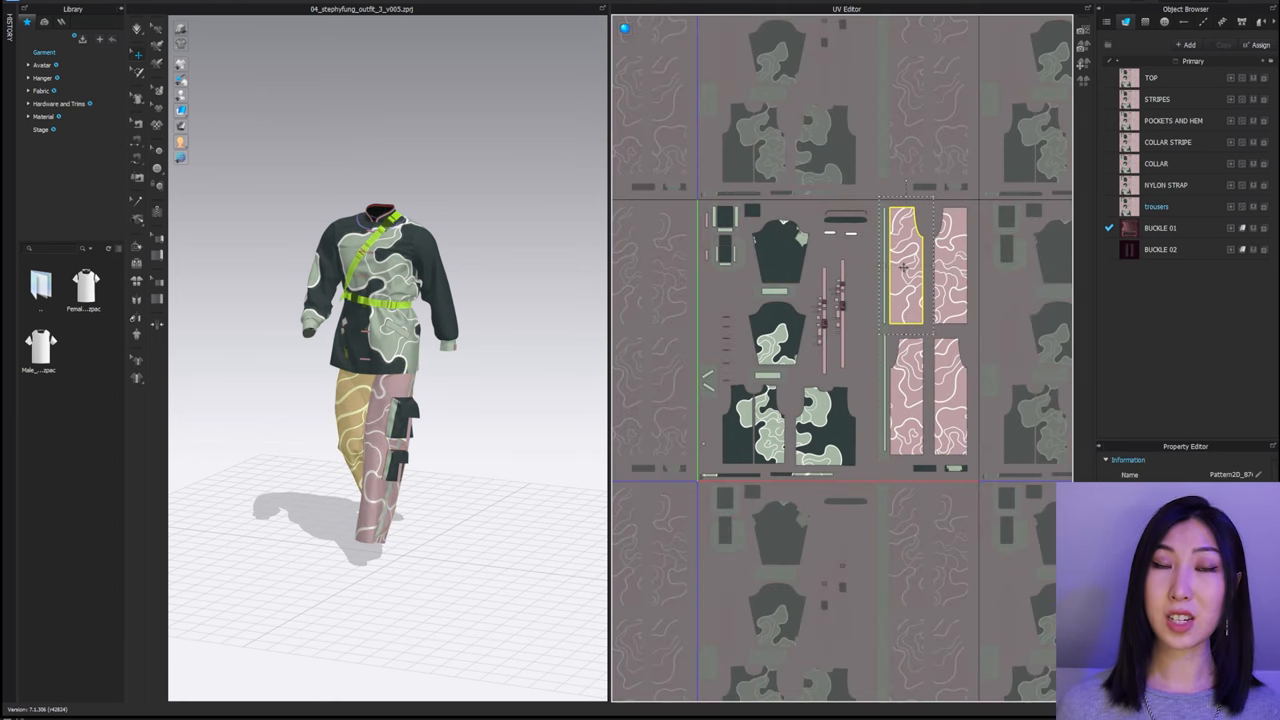
{"action": "left_click", "coordinate": [824, 424]}
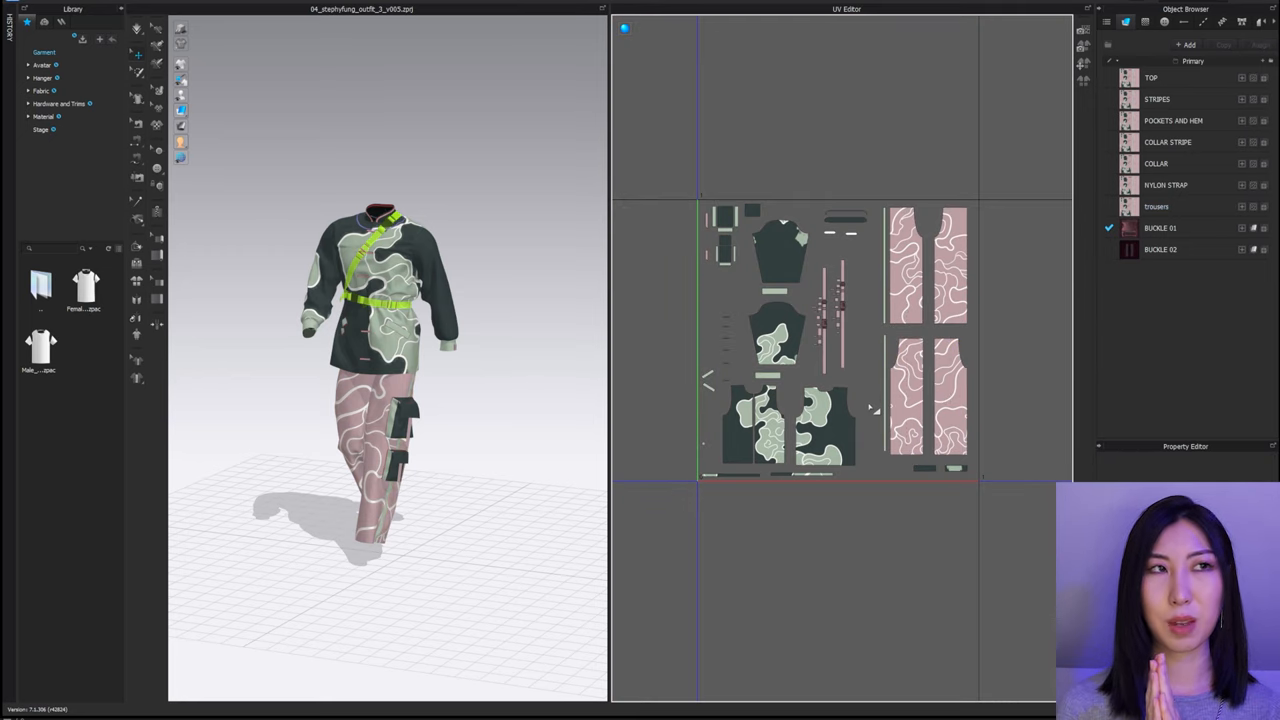
{"action": "mouse_move", "coordinate": [512, 530]}
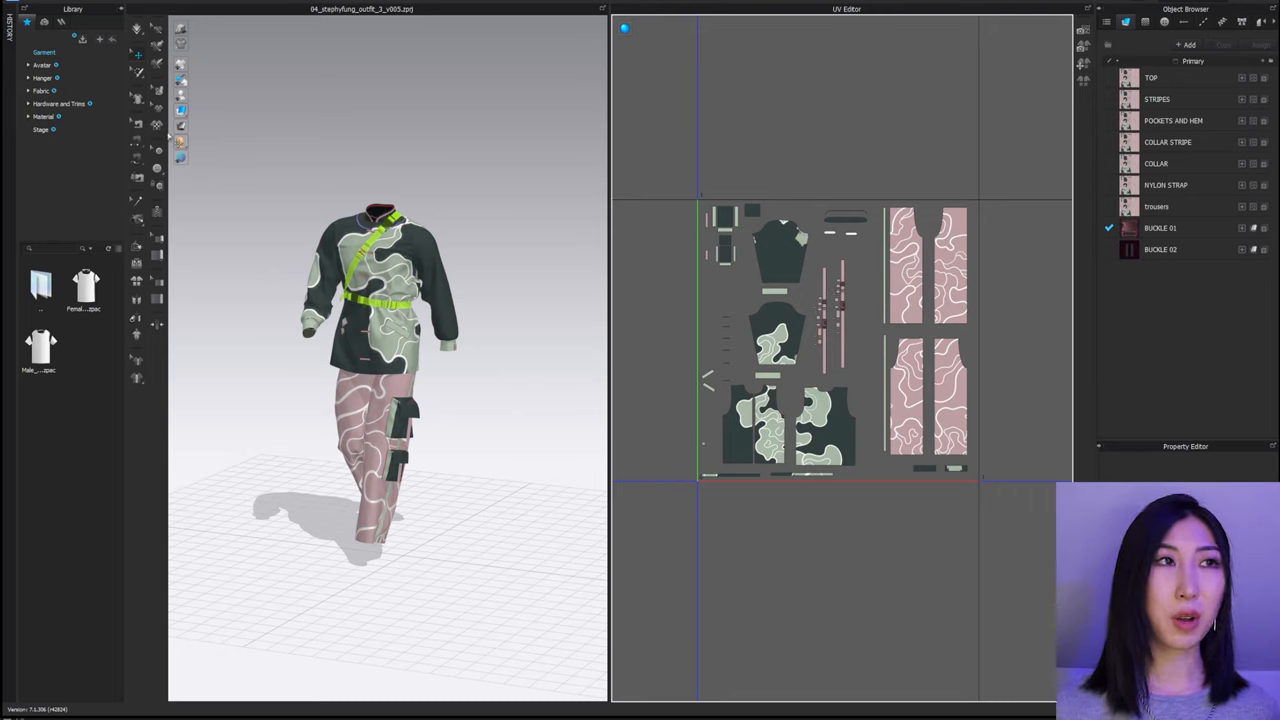
Bring up the OBJ export settings and move the dialog aside
{"action": "left_click", "coordinate": [8, 10]}
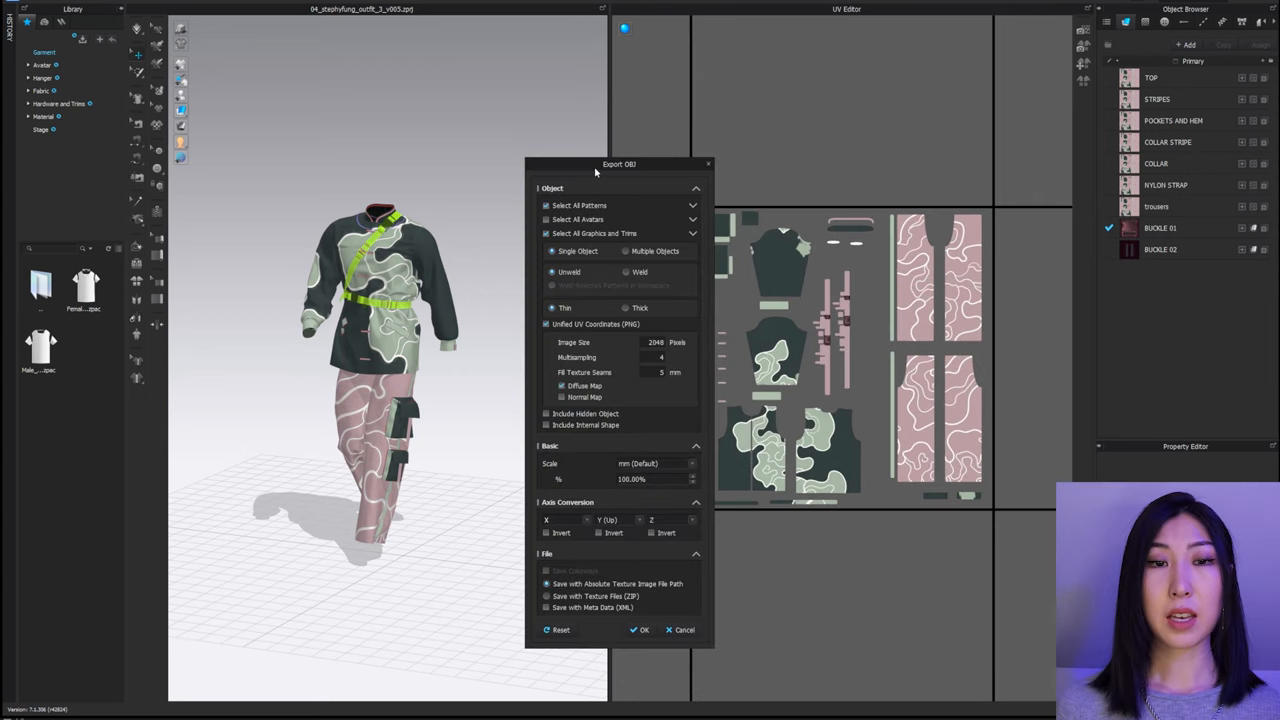
{"action": "left_click_drag", "start_coordinate": [620, 164], "coordinate": [900, 74]}
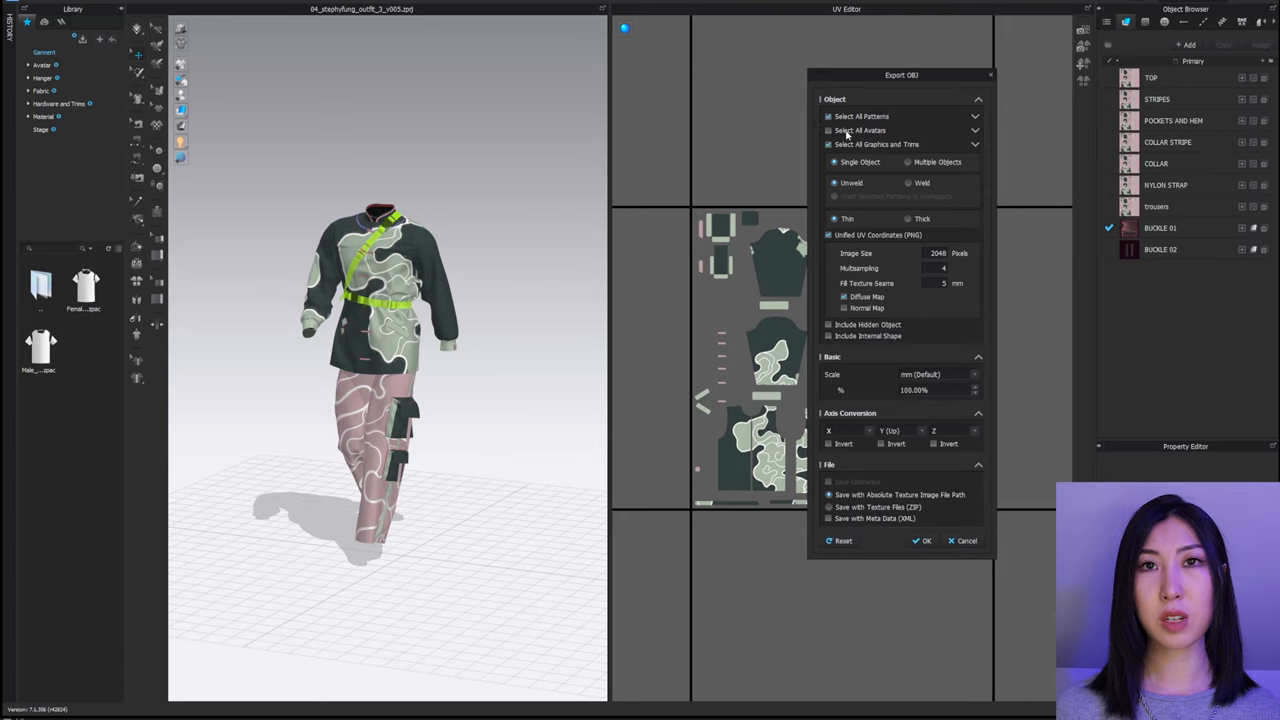
{"action": "mouse_move", "coordinate": [856, 176]}
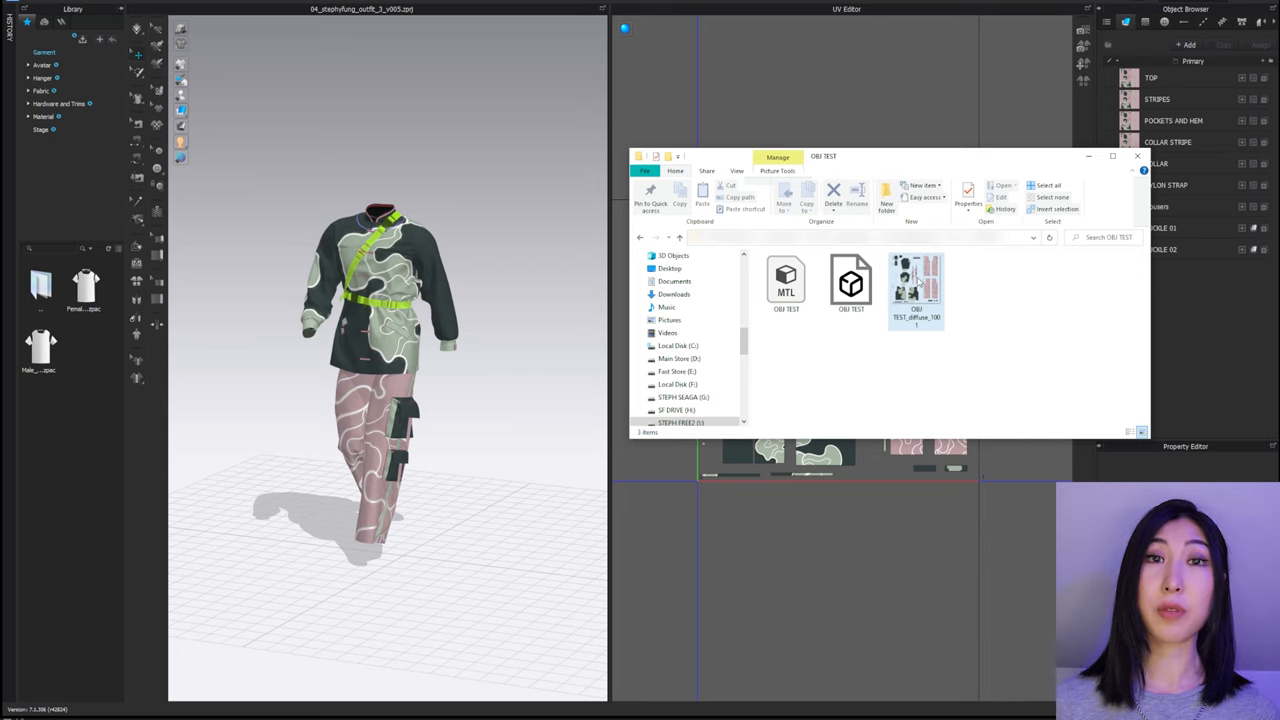
{"action": "mouse_move", "coordinate": [916, 284]}
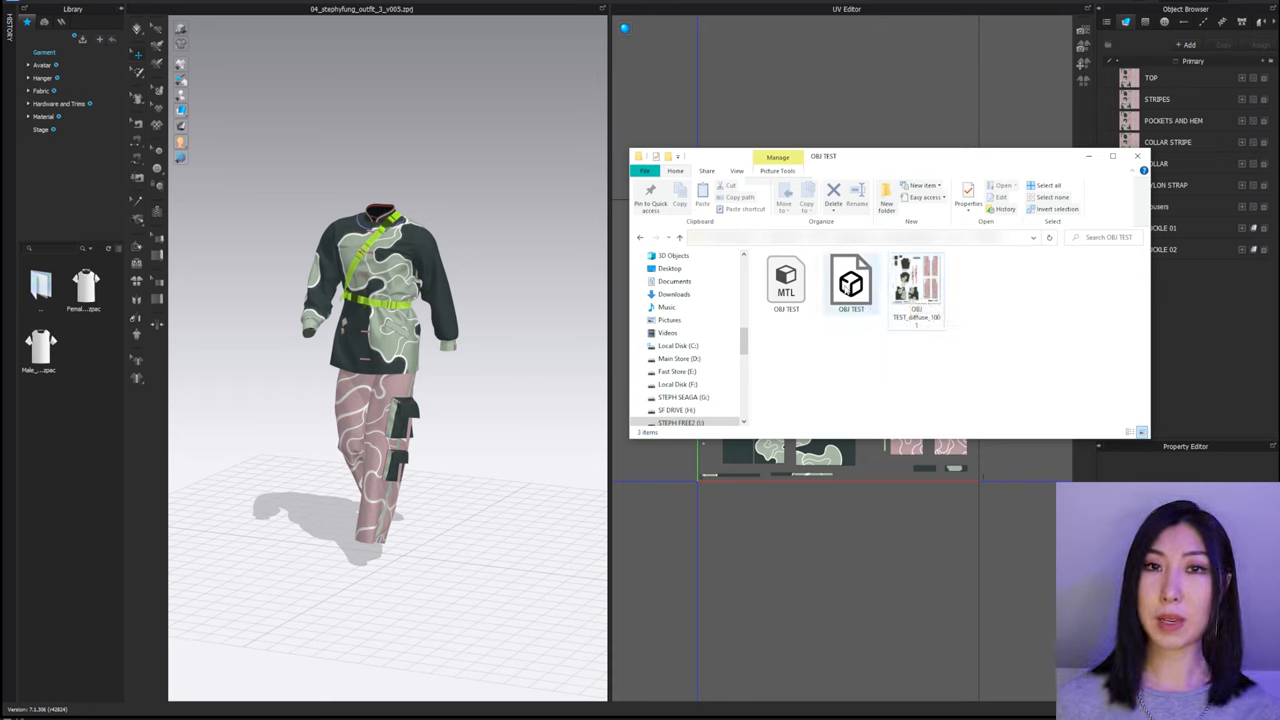
{"action": "mouse_move", "coordinate": [852, 280]}
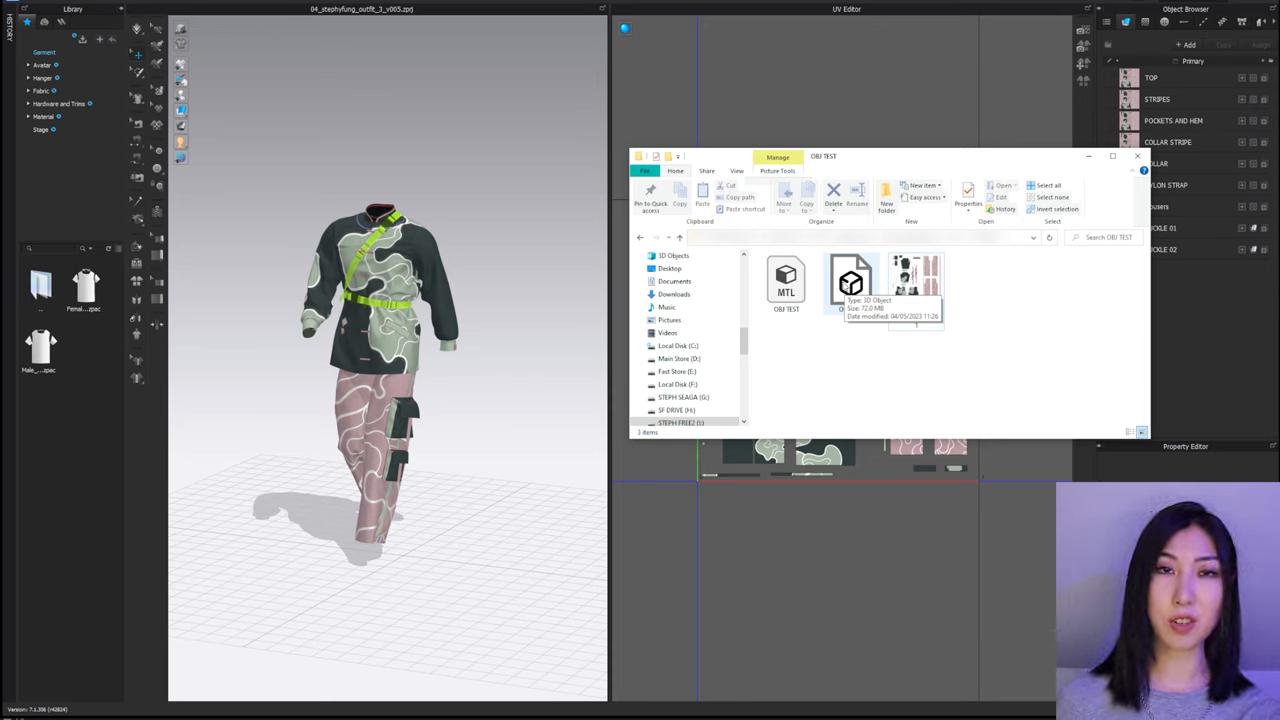
{"action": "mouse_move", "coordinate": [918, 280]}
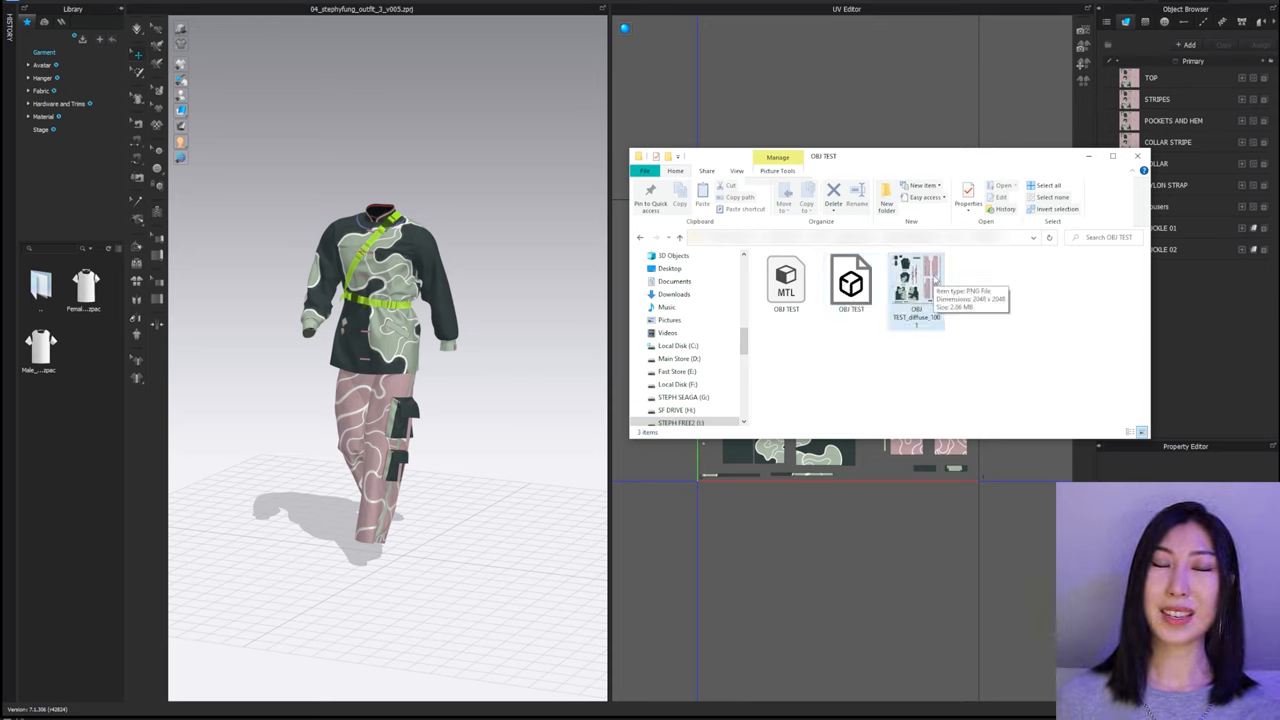
Close the OBJ TEST folder after checking the exported OBJ, MTL and PNG files
{"action": "left_click", "coordinate": [1136, 156]}
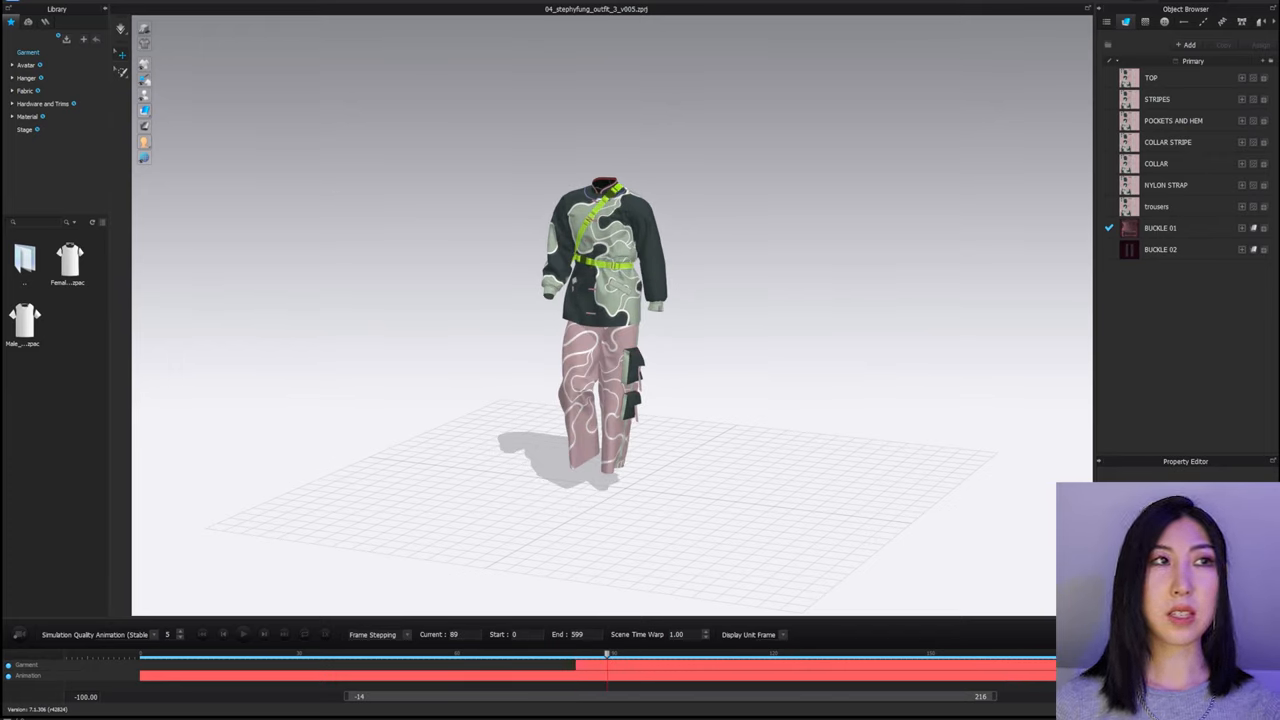
Export the animated outfit as an Alembic (Ogawa) file and confirm
{"action": "left_click", "coordinate": [10, 18]}
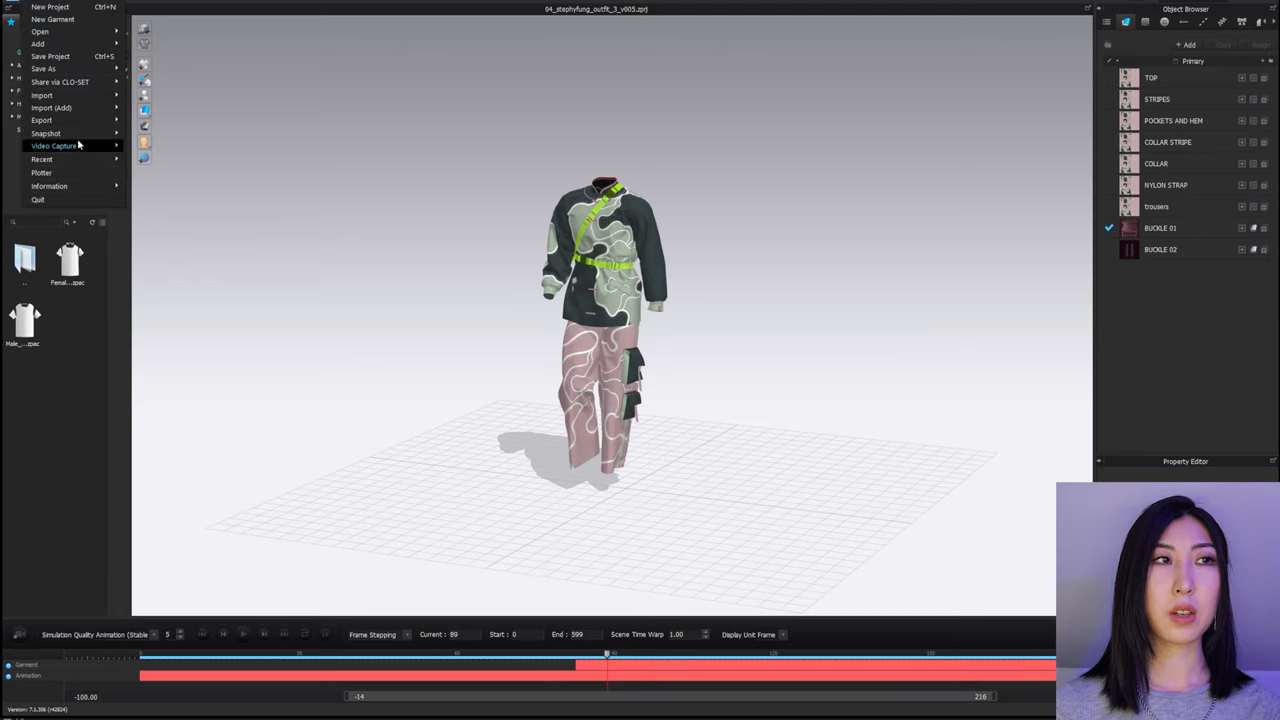
{"action": "left_click", "coordinate": [42, 120]}
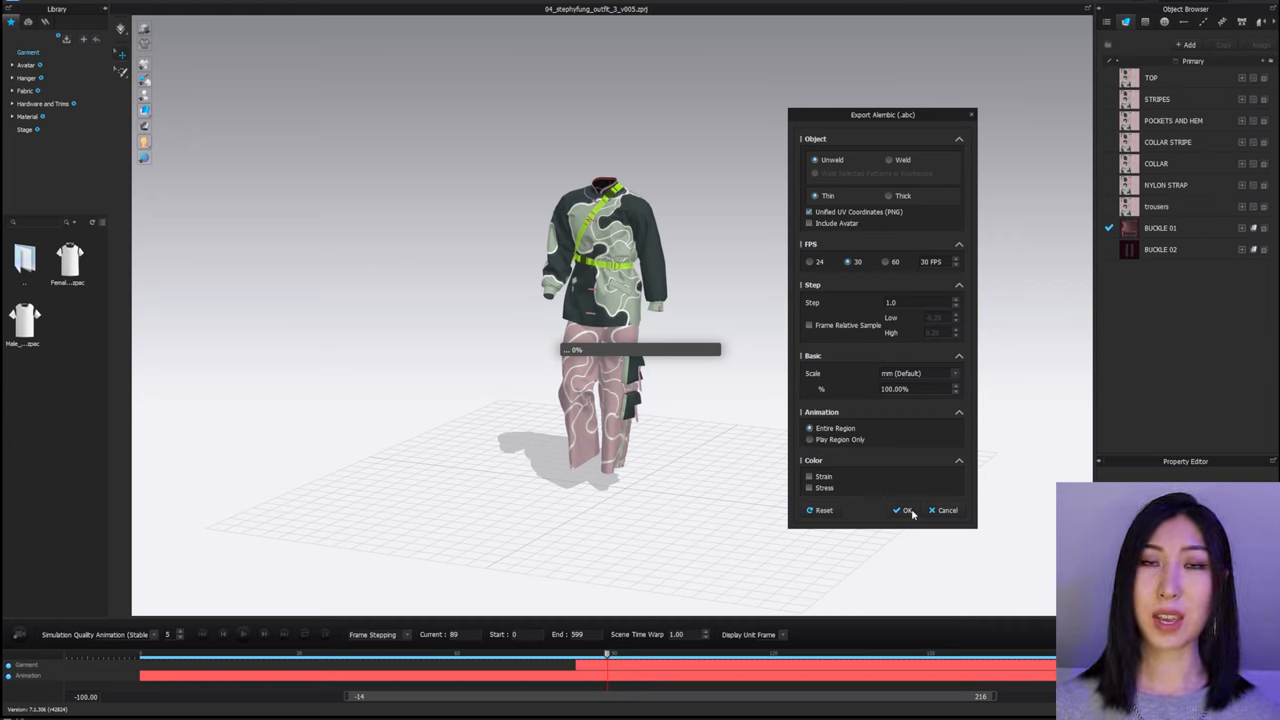
{"action": "left_click", "coordinate": [904, 510]}
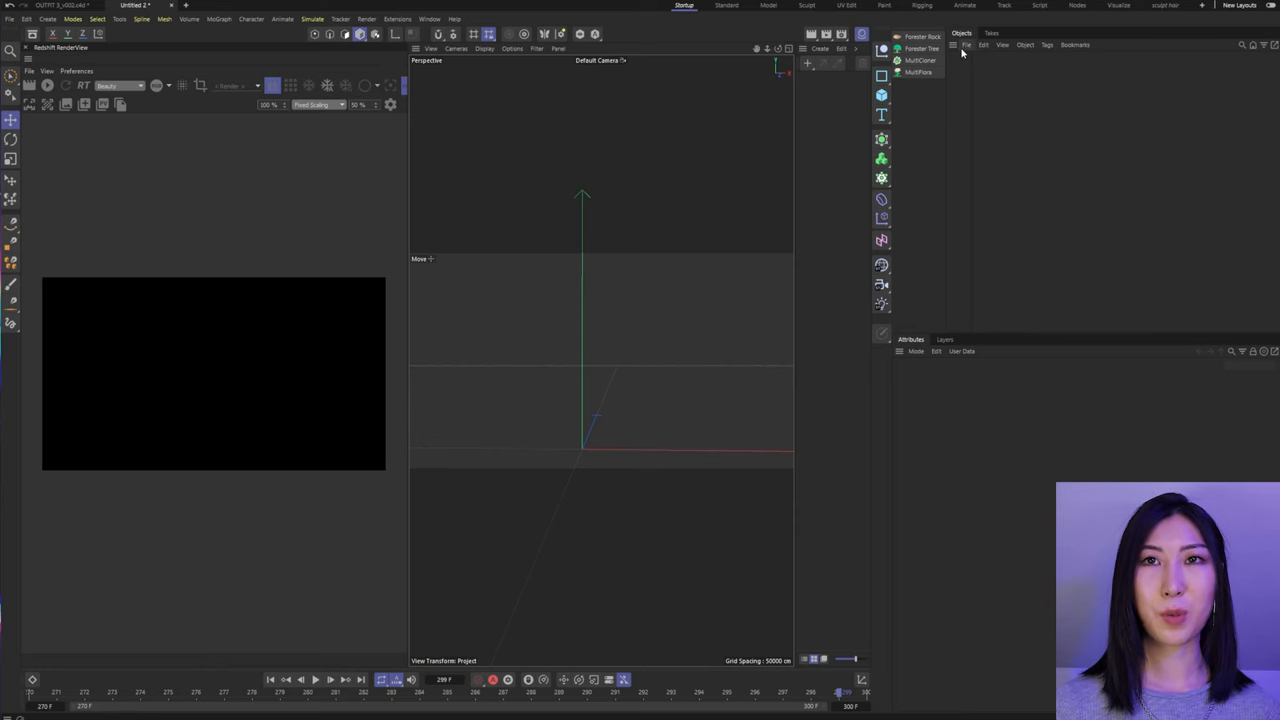
Merge the exported OBJ outfit into the scene, accepting the OBJ import settings
{"action": "left_click", "coordinate": [966, 44]}
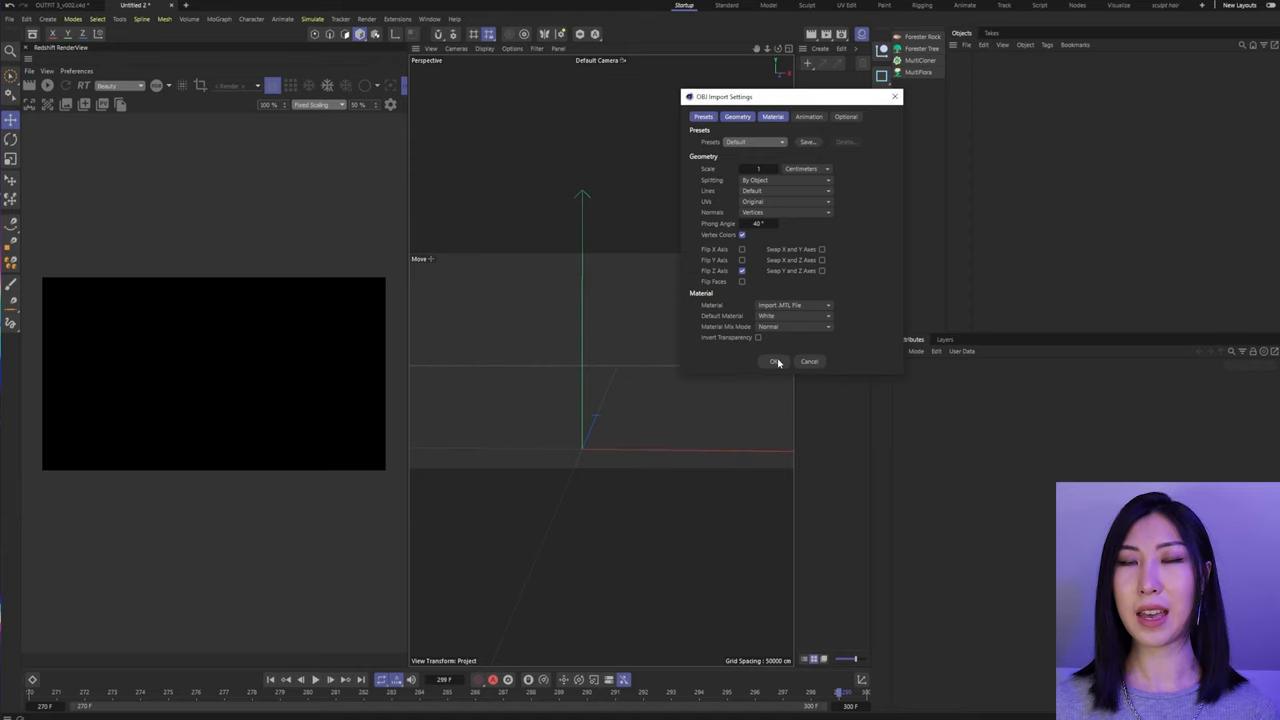
{"action": "left_click", "coordinate": [776, 360]}
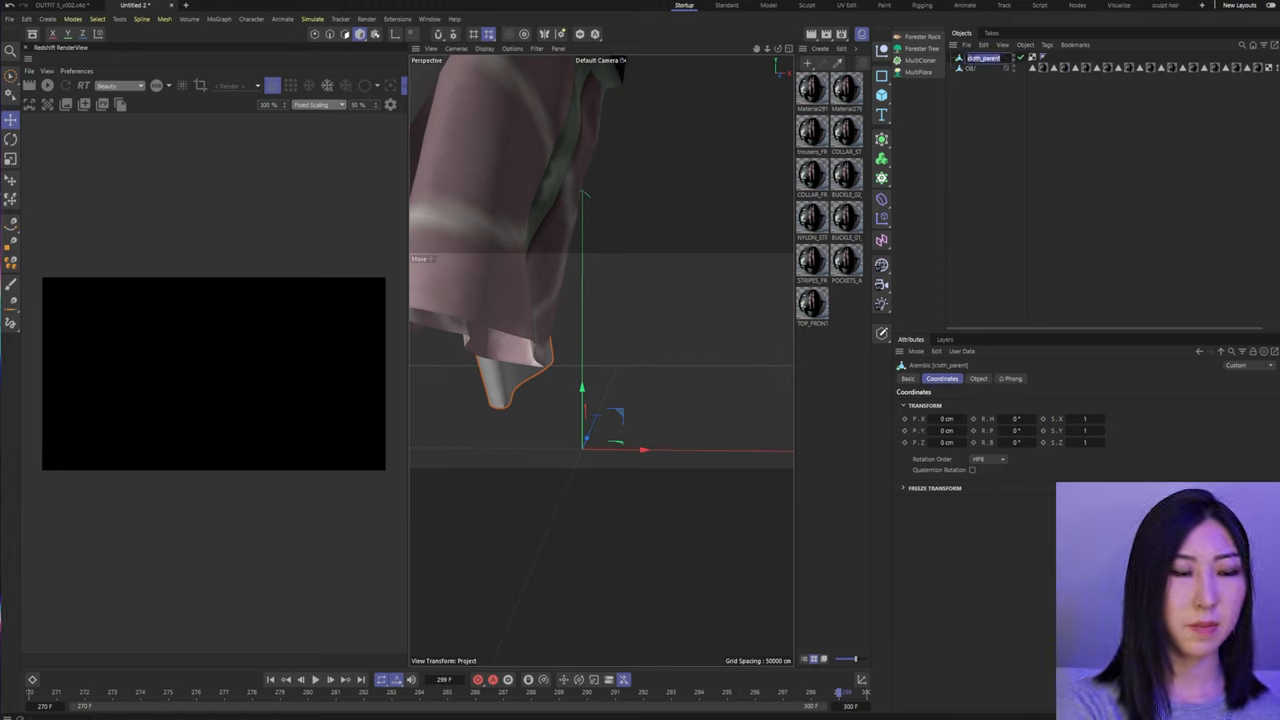
Enter smaller scale values for the imported outfit in the Coordinates attributes
{"action": "left_click", "coordinate": [964, 56]}
{"action": "type", "text": "ABC"}
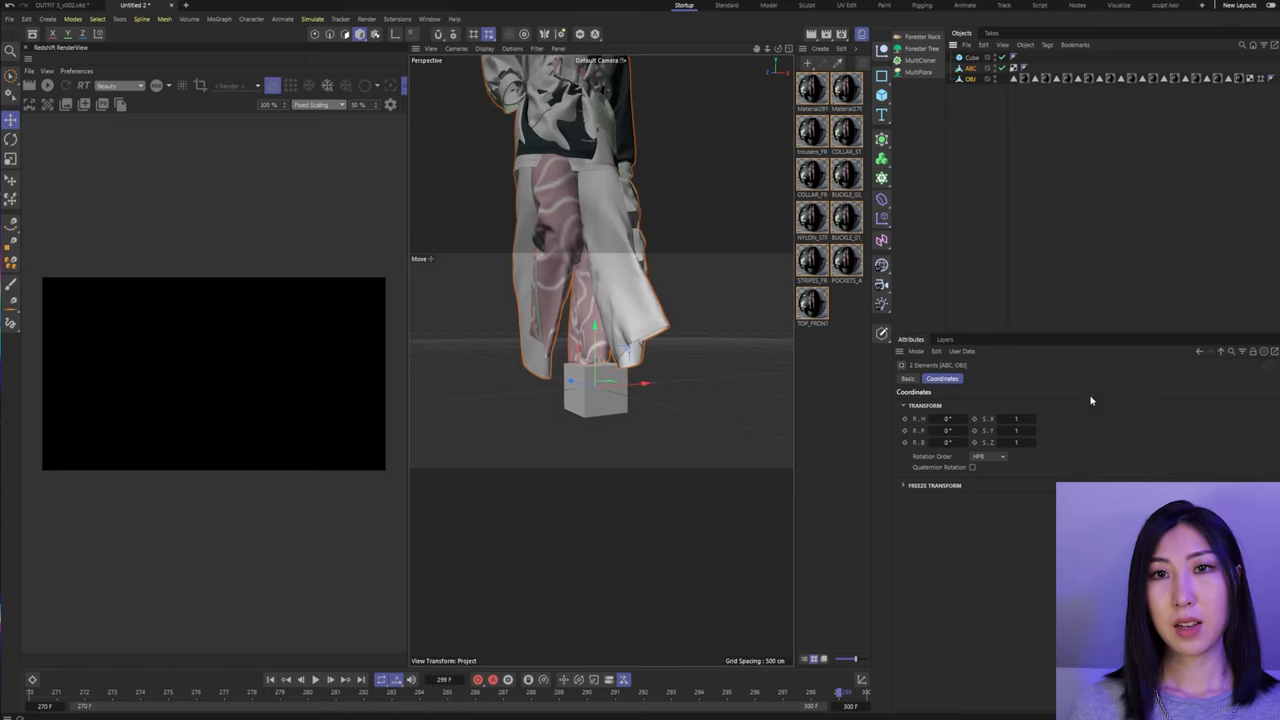
{"action": "left_click", "coordinate": [1016, 418]}
{"action": "type", "text": "0.1"}
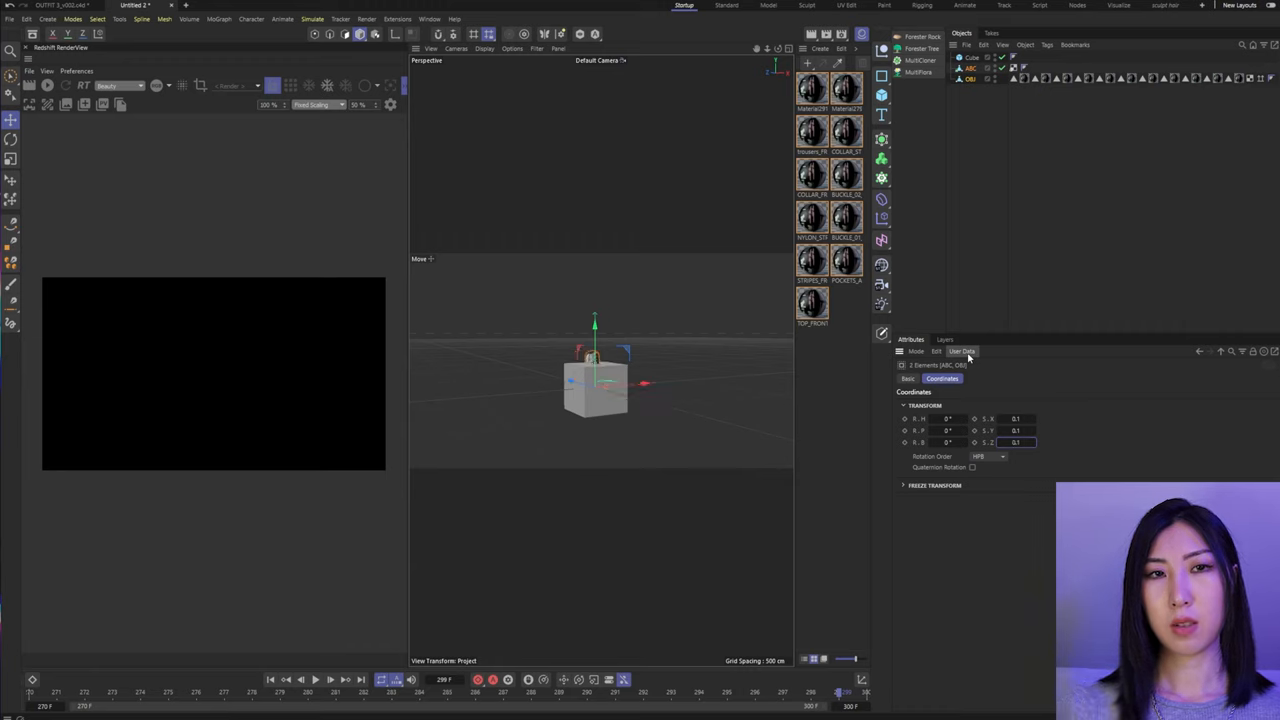
{"action": "left_click", "coordinate": [972, 56]}
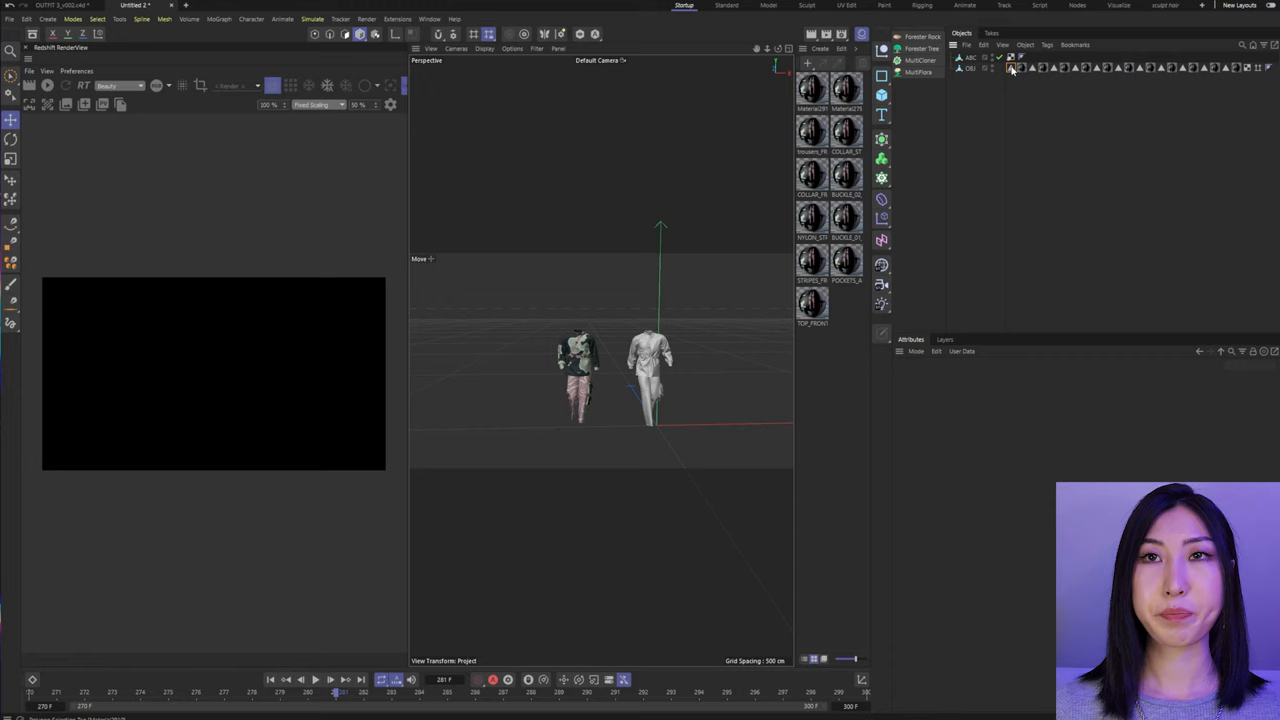
Select all material tags on the OBJ outfit to copy onto the Alembic outfit
{"action": "left_click", "coordinate": [1250, 68]}
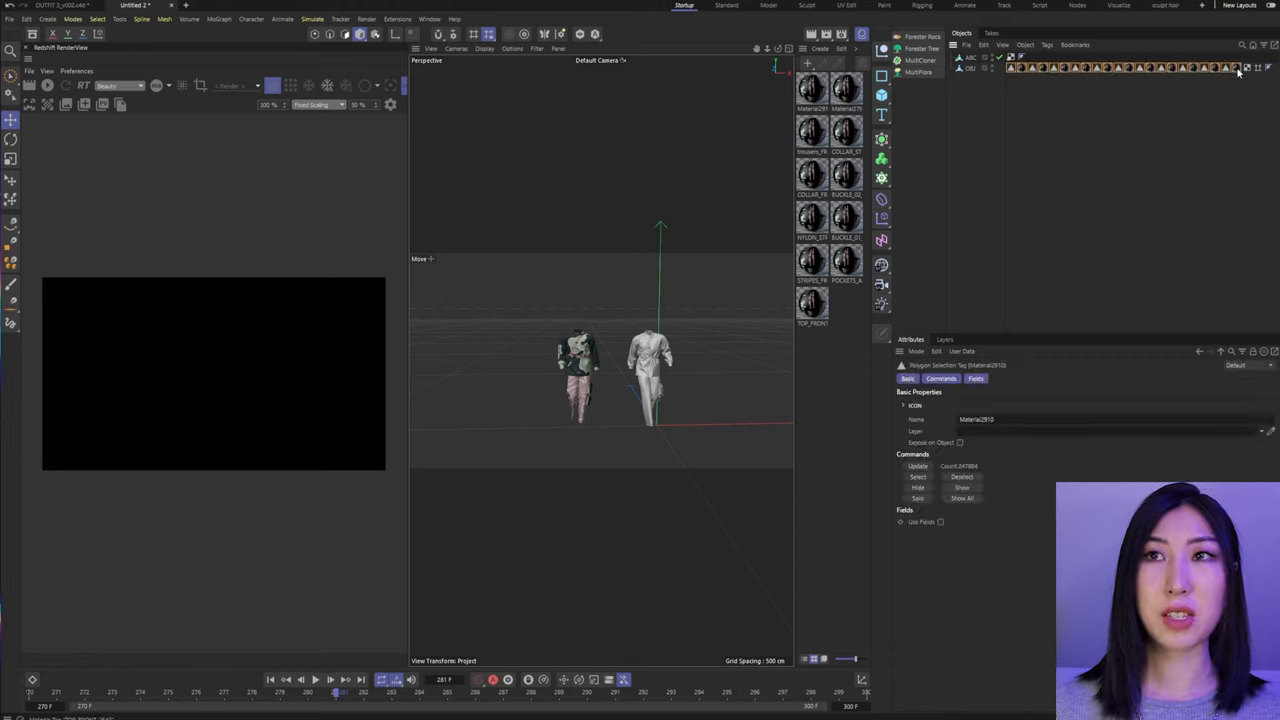
{"action": "left_click", "coordinate": [1076, 68]}
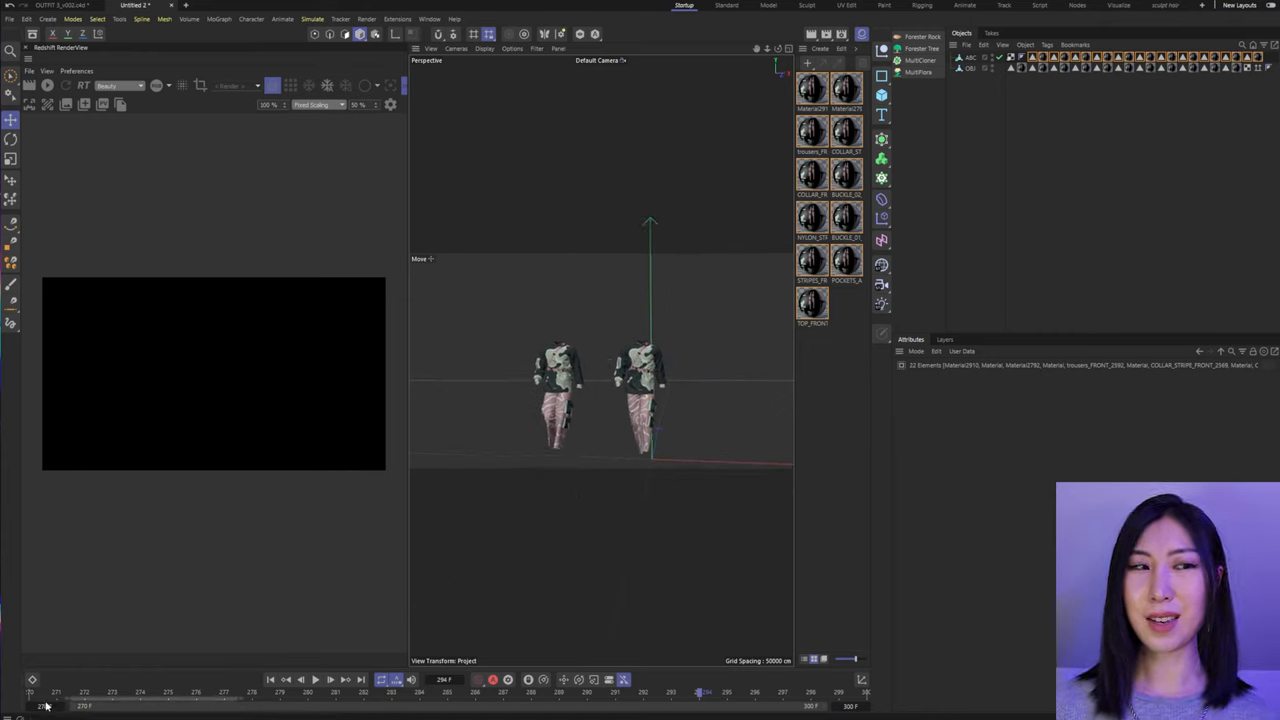
Select the original OBJ outfit in the Object Manager and delete it
{"action": "left_click", "coordinate": [56, 696]}
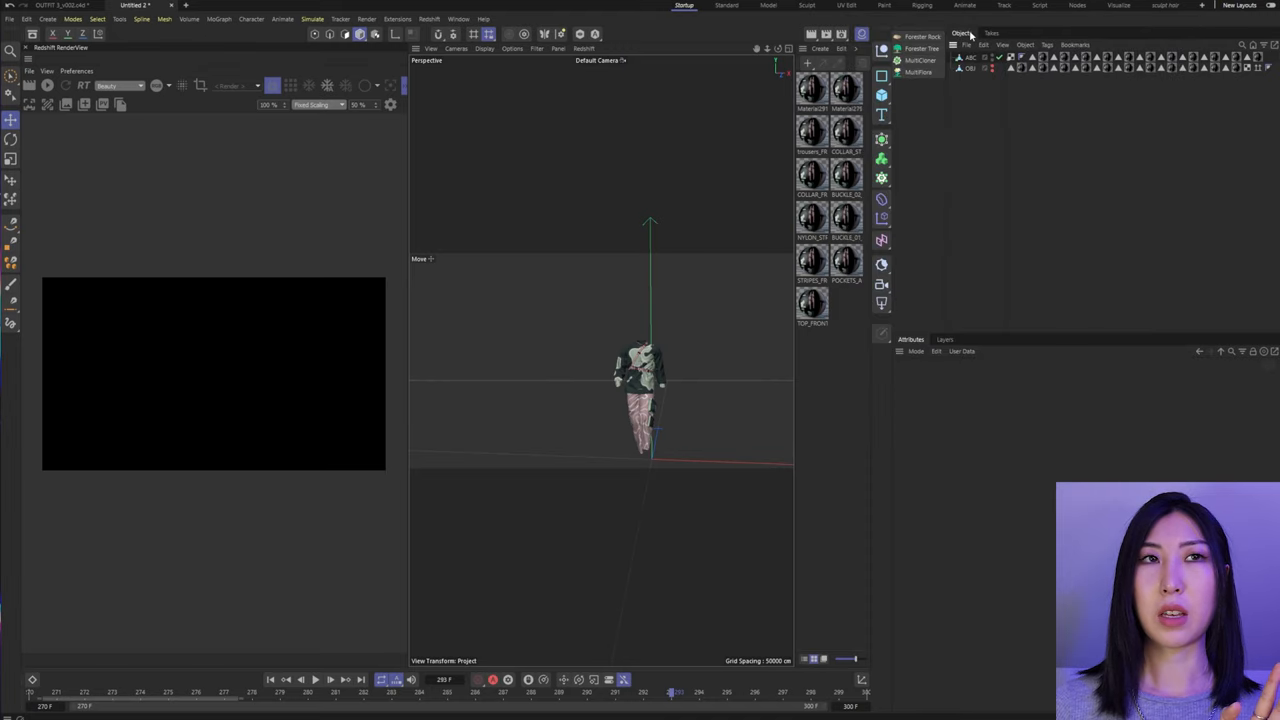
Add a Redshift Dome Light to the scene and select it
{"action": "left_click", "coordinate": [430, 18]}
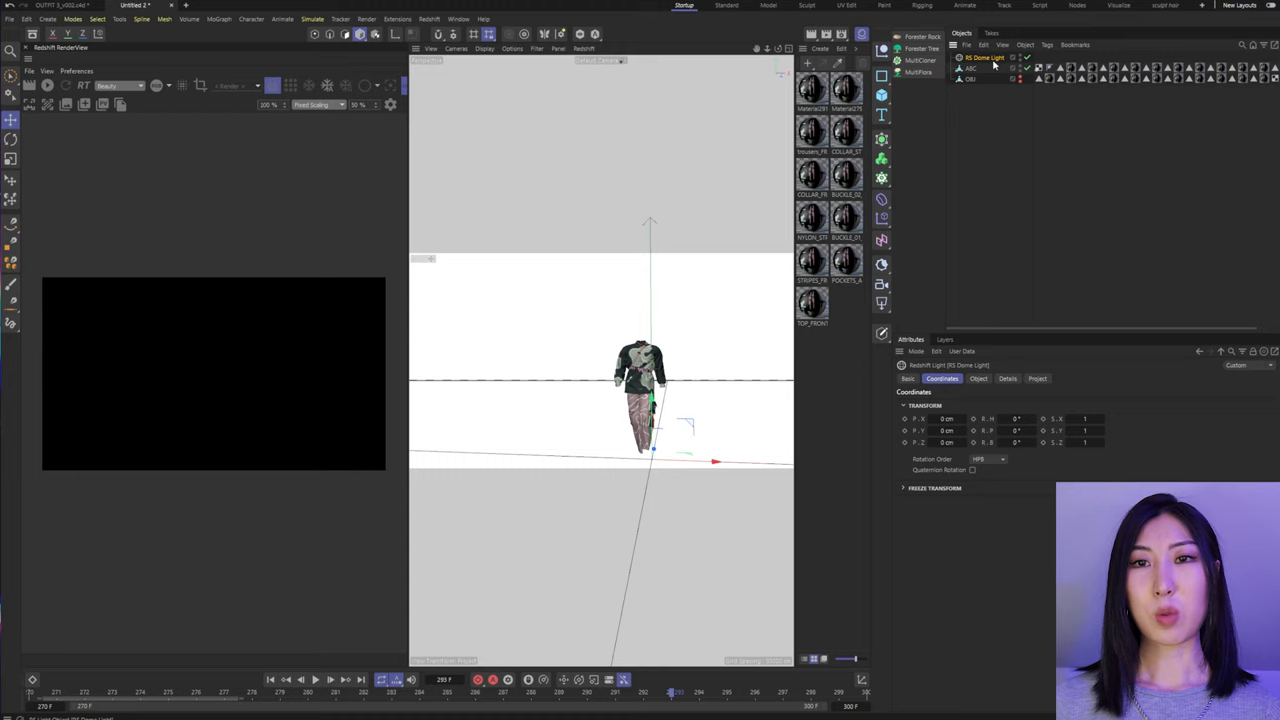
{"action": "left_click", "coordinate": [978, 378]}
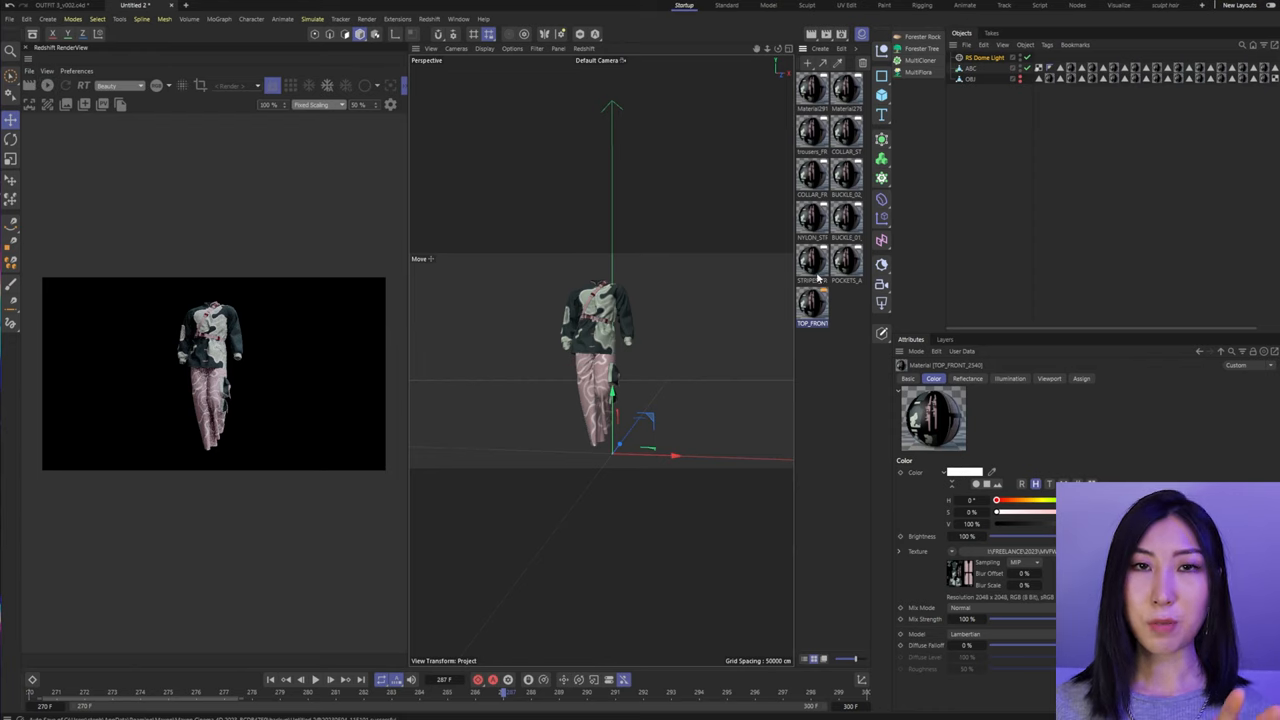
Inspect a fabric material's texture, then convert all outfit materials to Redshift materials
{"action": "double_click", "coordinate": [812, 300]}
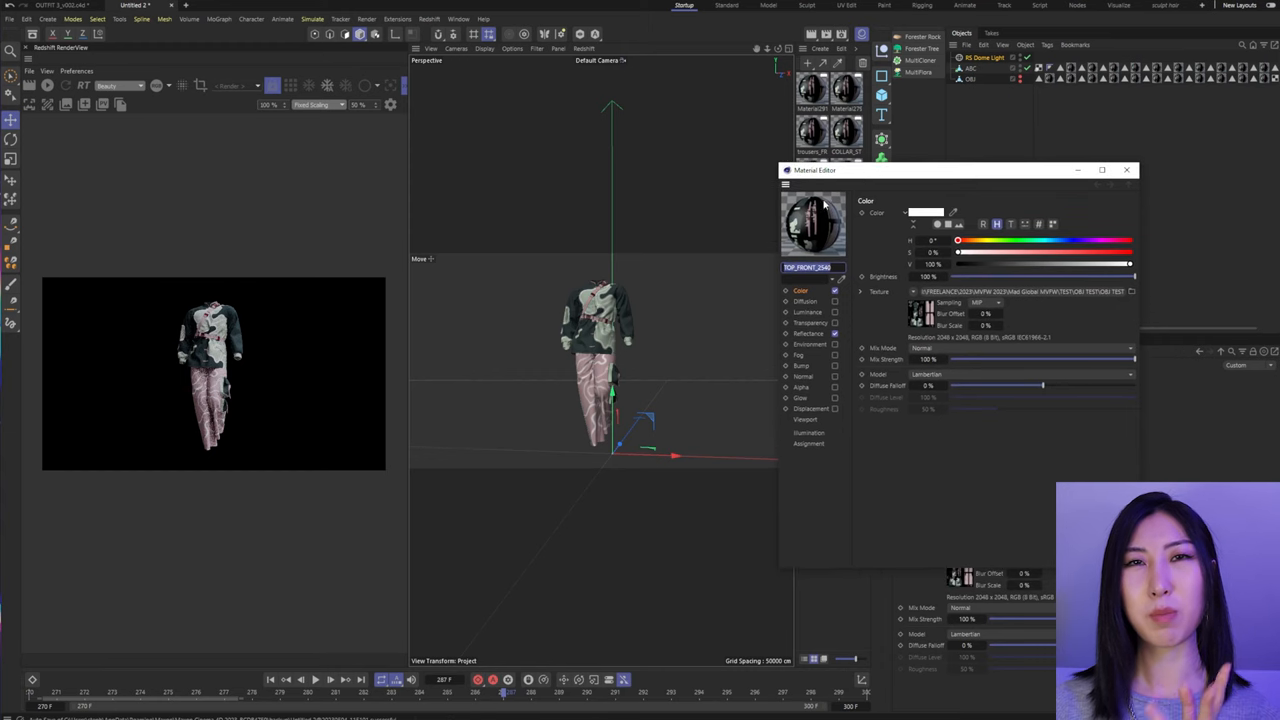
{"action": "left_click_drag", "start_coordinate": [814, 170], "coordinate": [932, 168]}
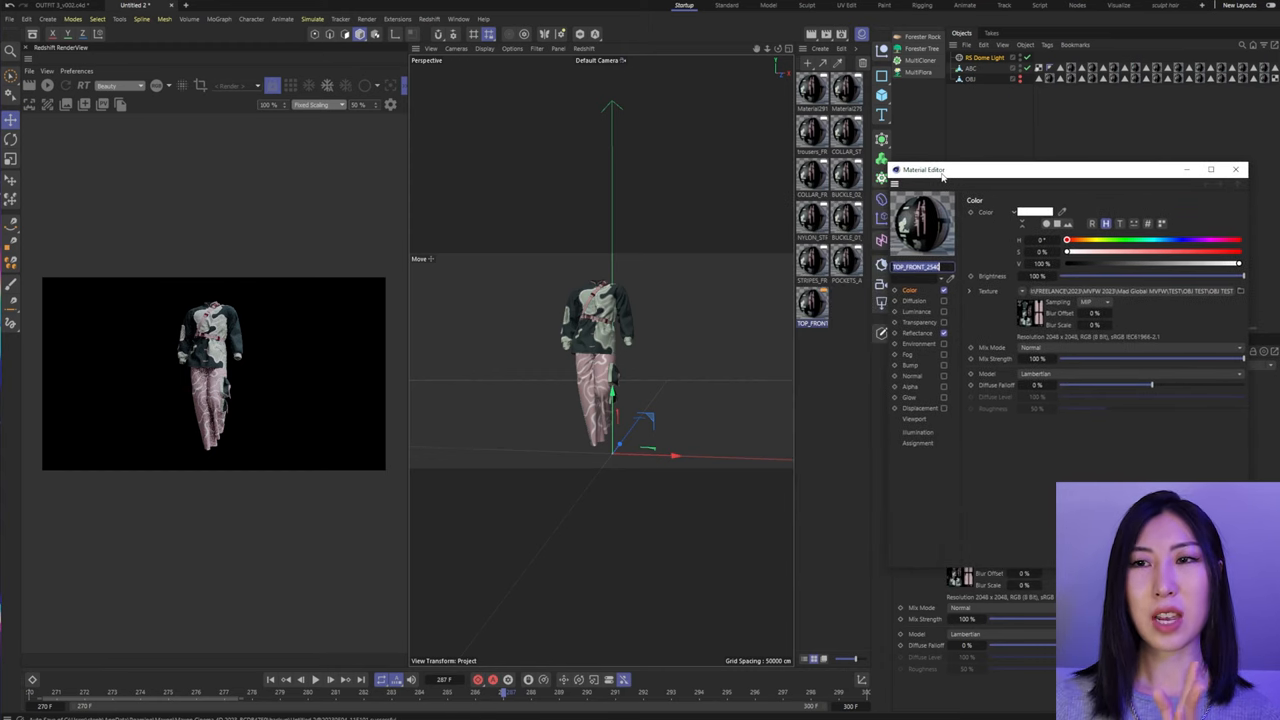
{"action": "mouse_move", "coordinate": [988, 172]}
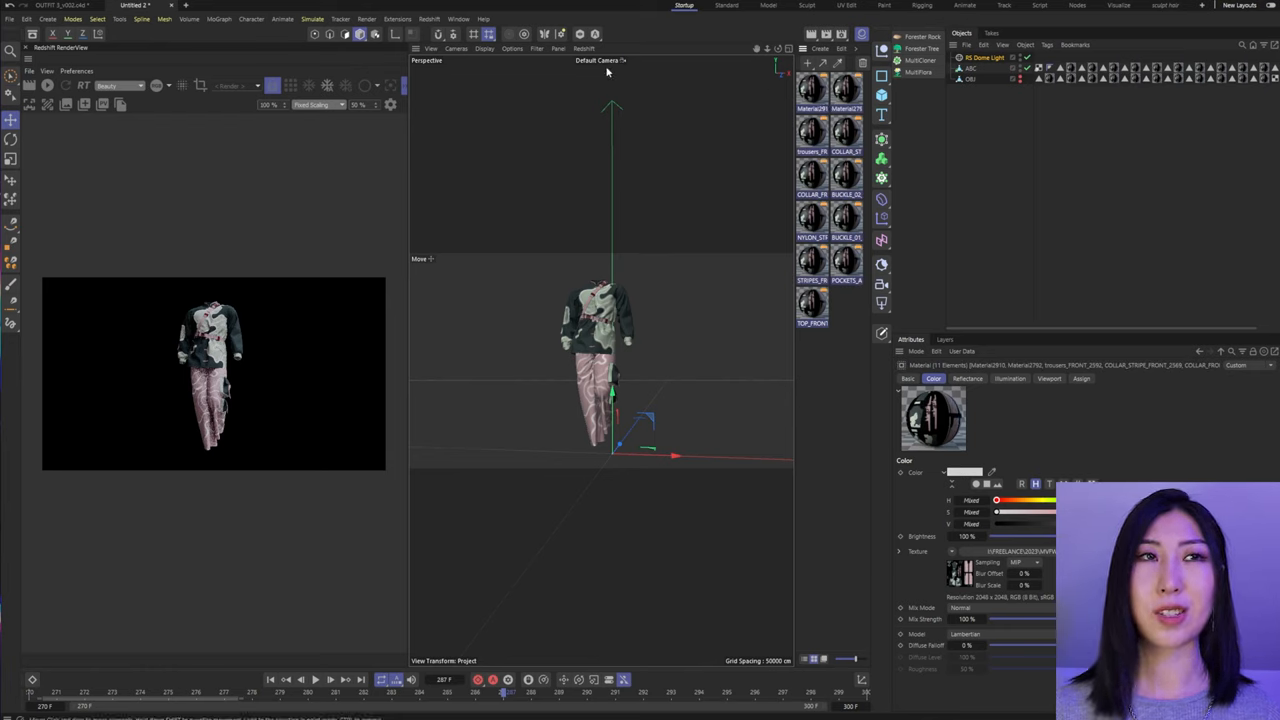
{"action": "left_click", "coordinate": [430, 18]}
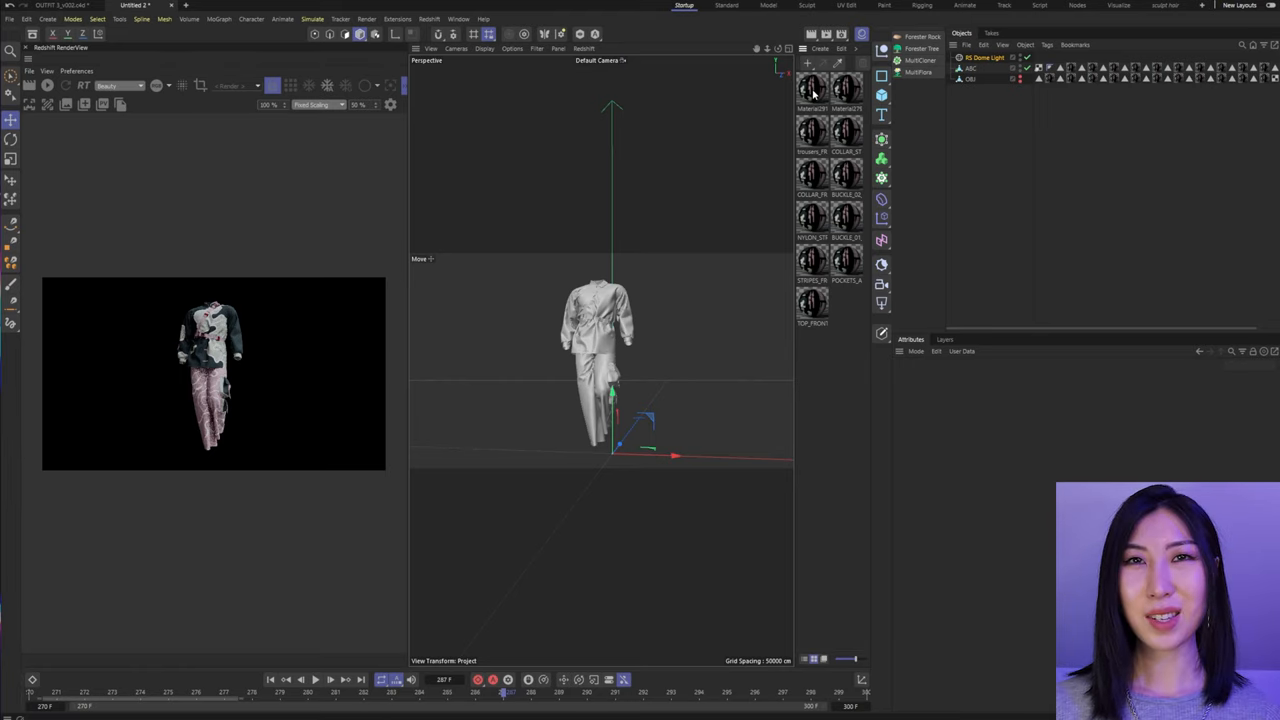
{"action": "left_click", "coordinate": [812, 90]}
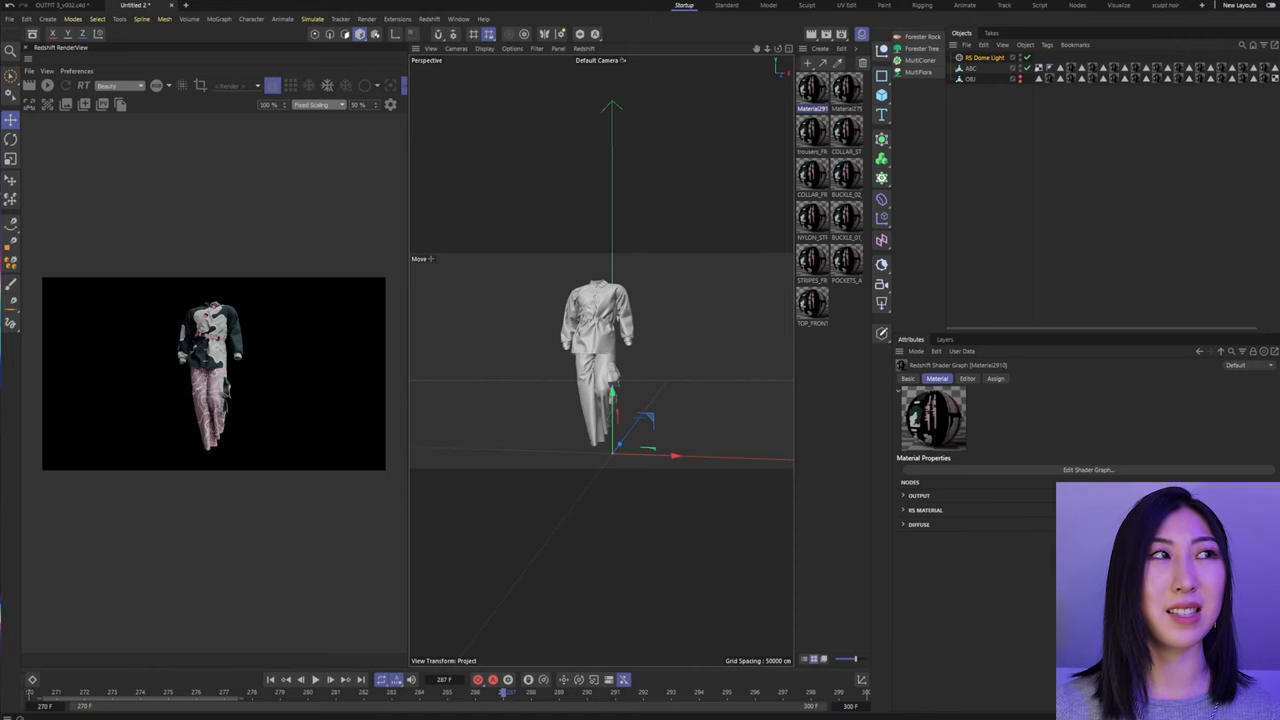
{"action": "left_click", "coordinate": [1088, 468]}
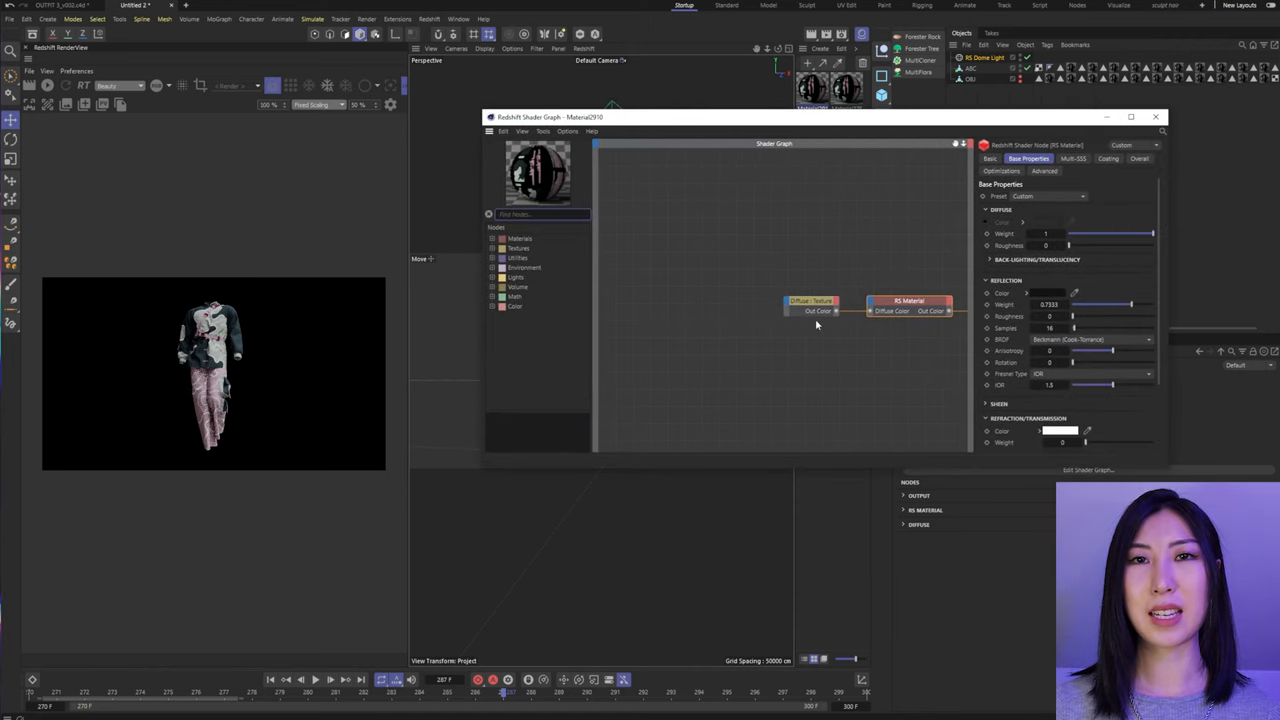
{"action": "mouse_move", "coordinate": [856, 304]}
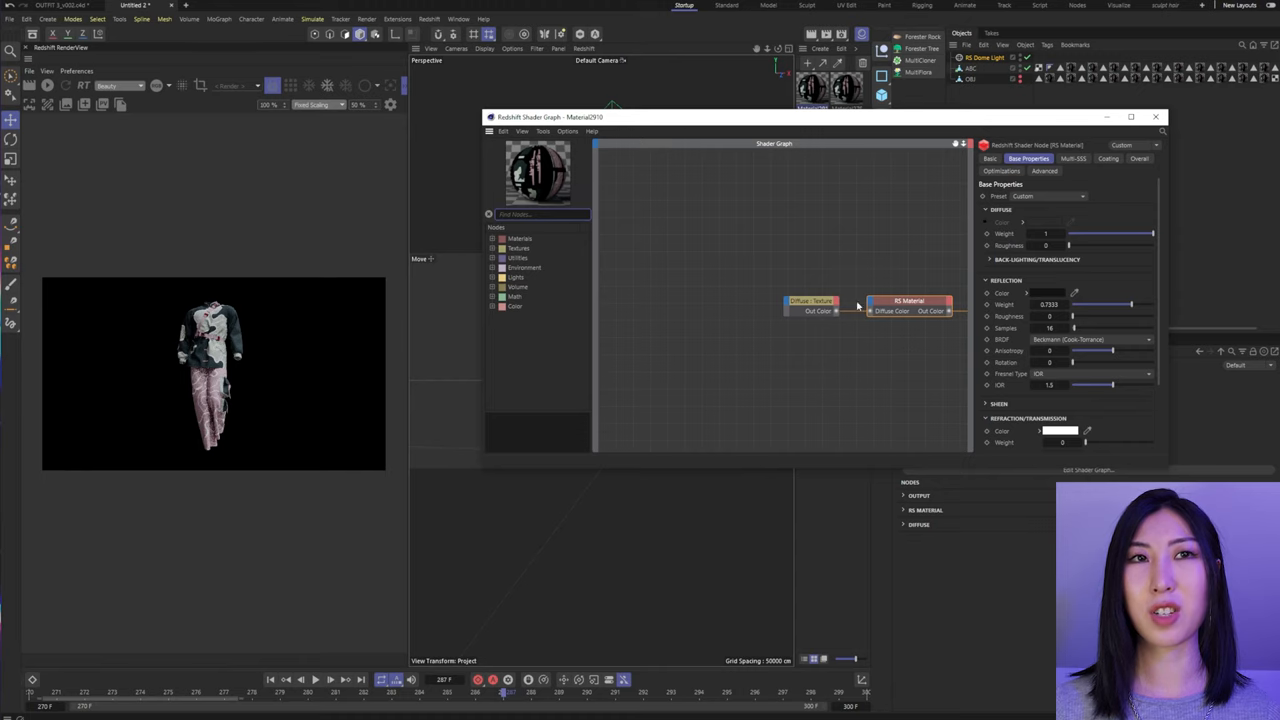
{"action": "mouse_move", "coordinate": [772, 248]}
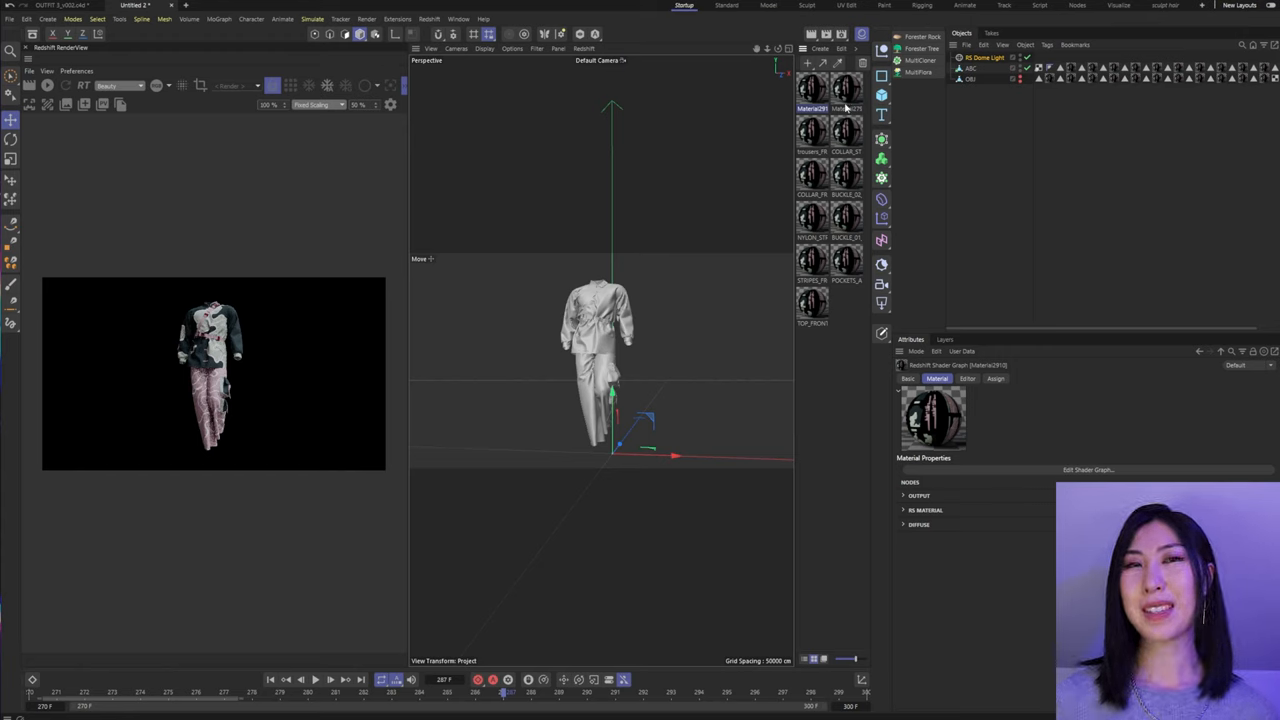
Select a collar material, view its Redshift shader graph and the Texture Sampler node's image path
{"action": "left_click", "coordinate": [812, 130]}
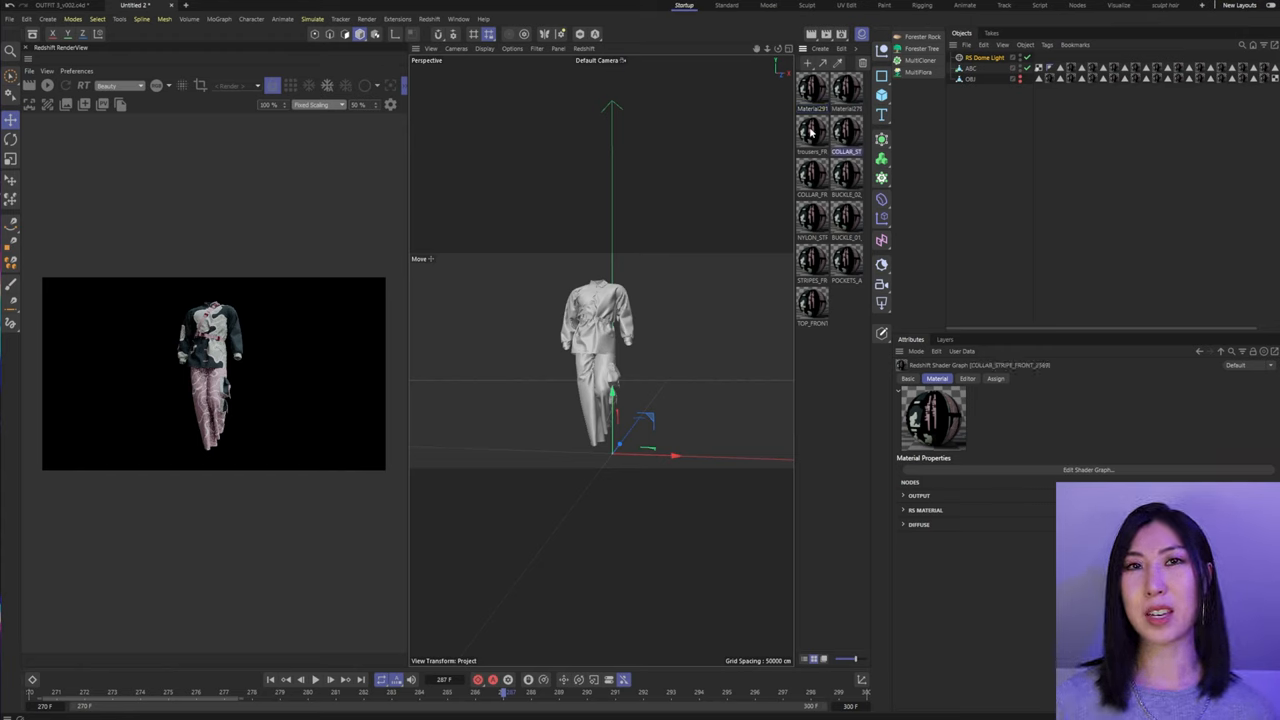
{"action": "left_click", "coordinate": [812, 192]}
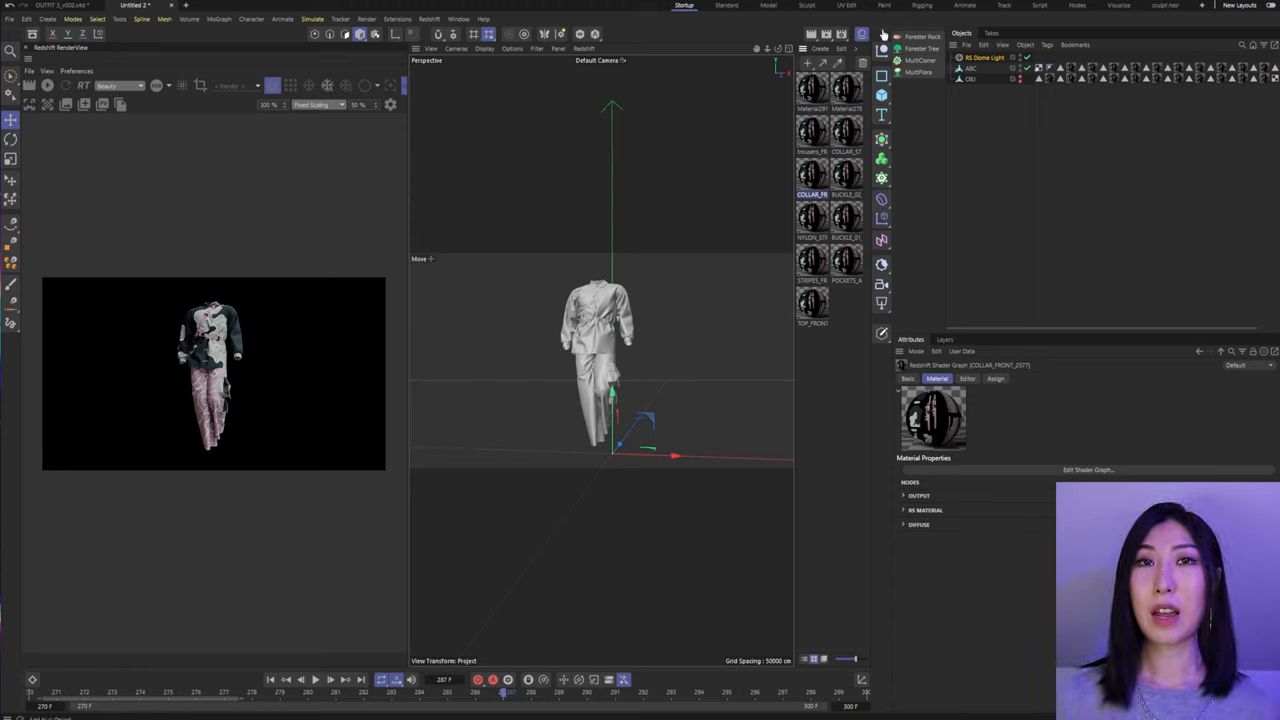
{"action": "left_click", "coordinate": [812, 108]}
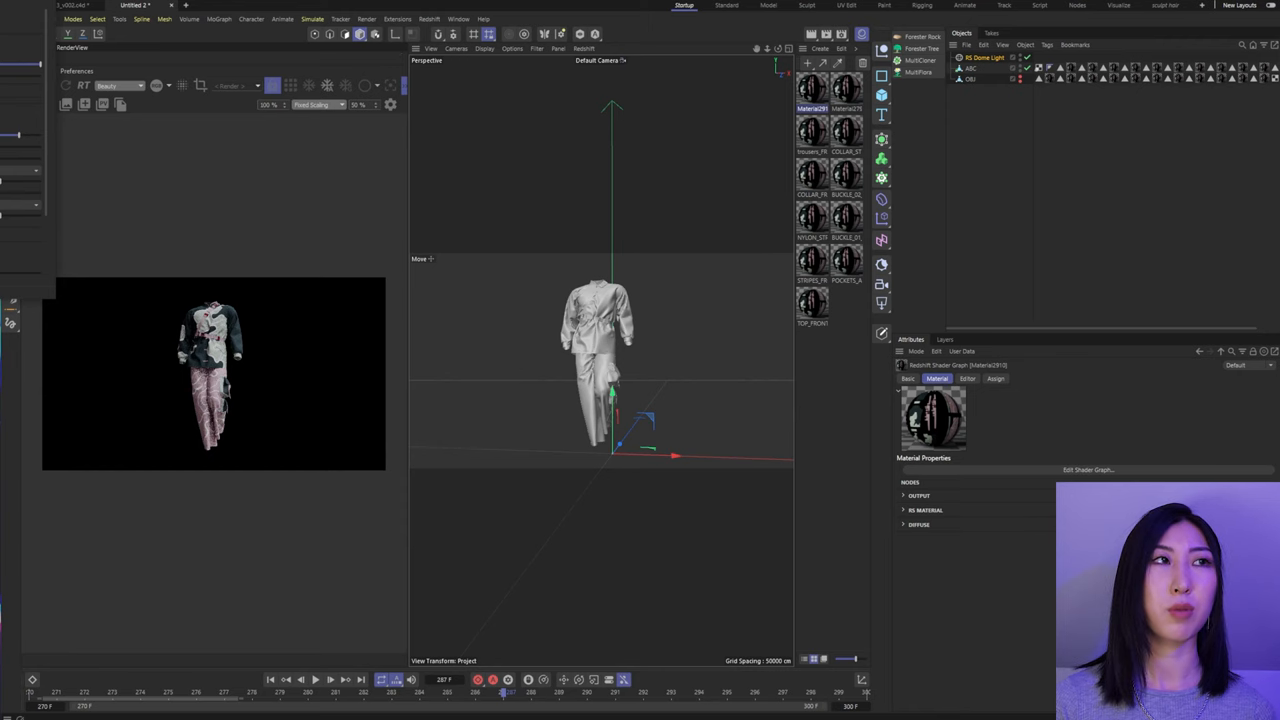
{"action": "left_click", "coordinate": [1088, 470]}
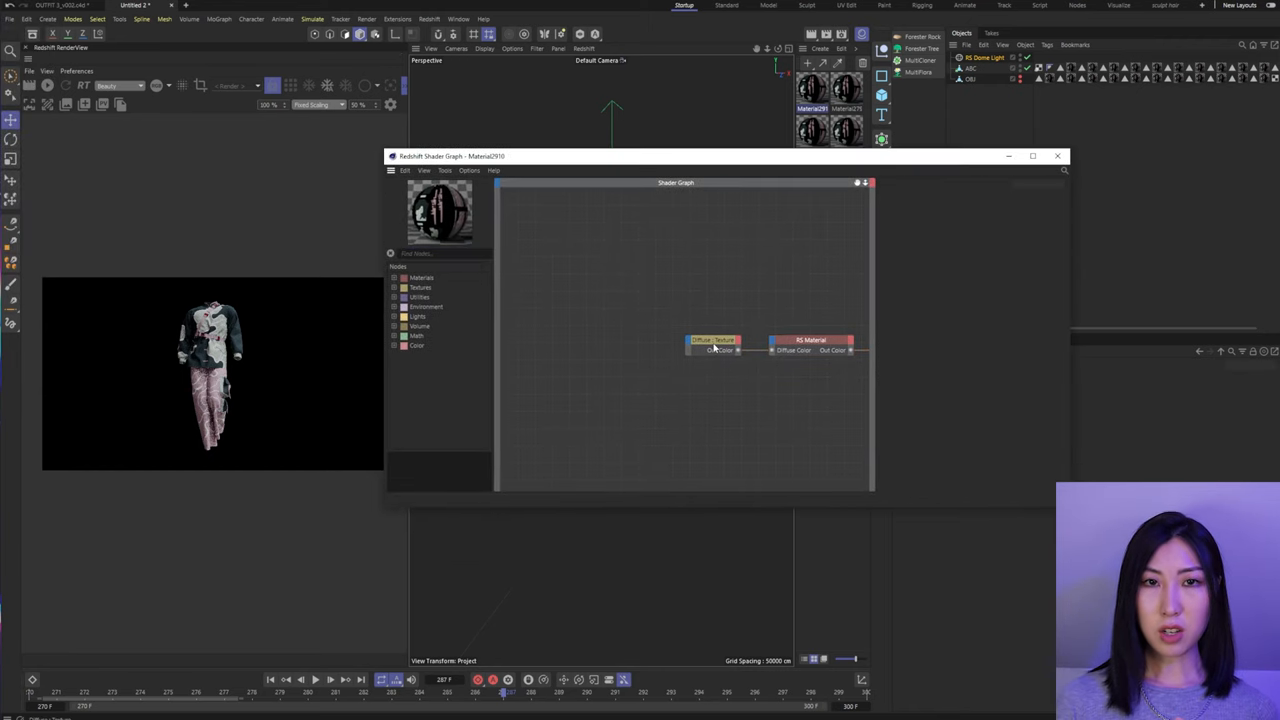
{"action": "left_click", "coordinate": [712, 340]}
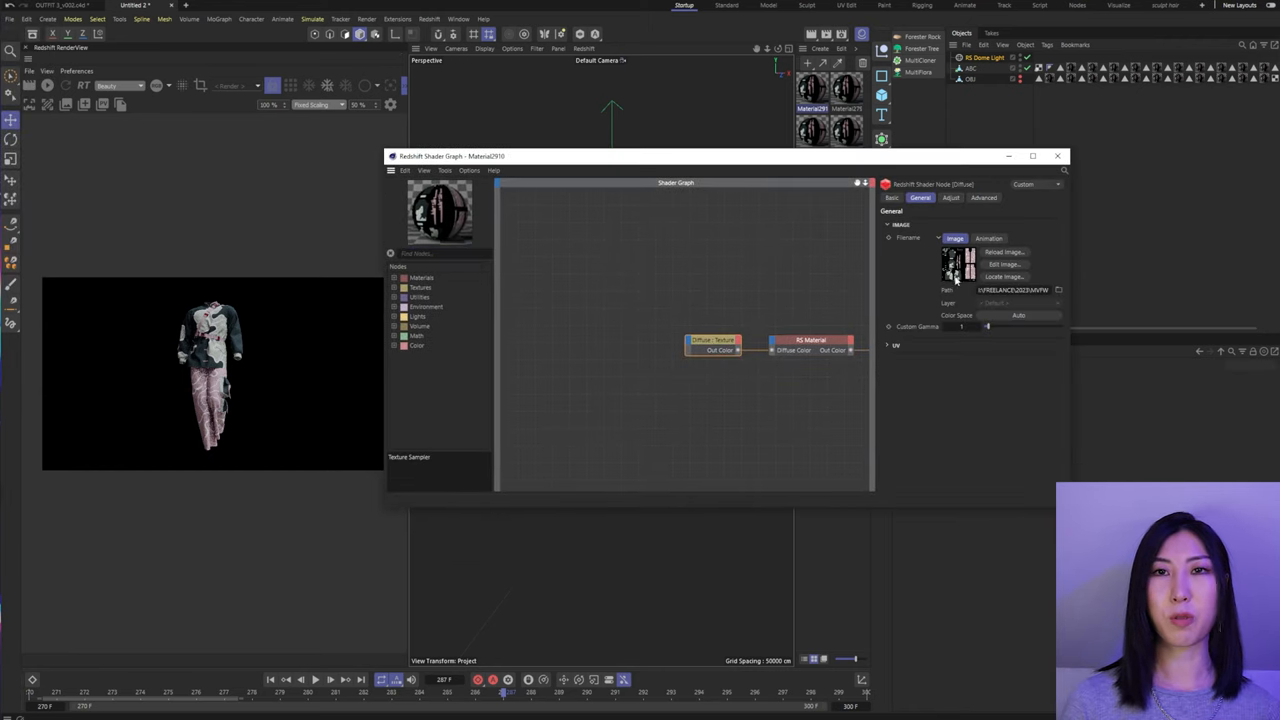